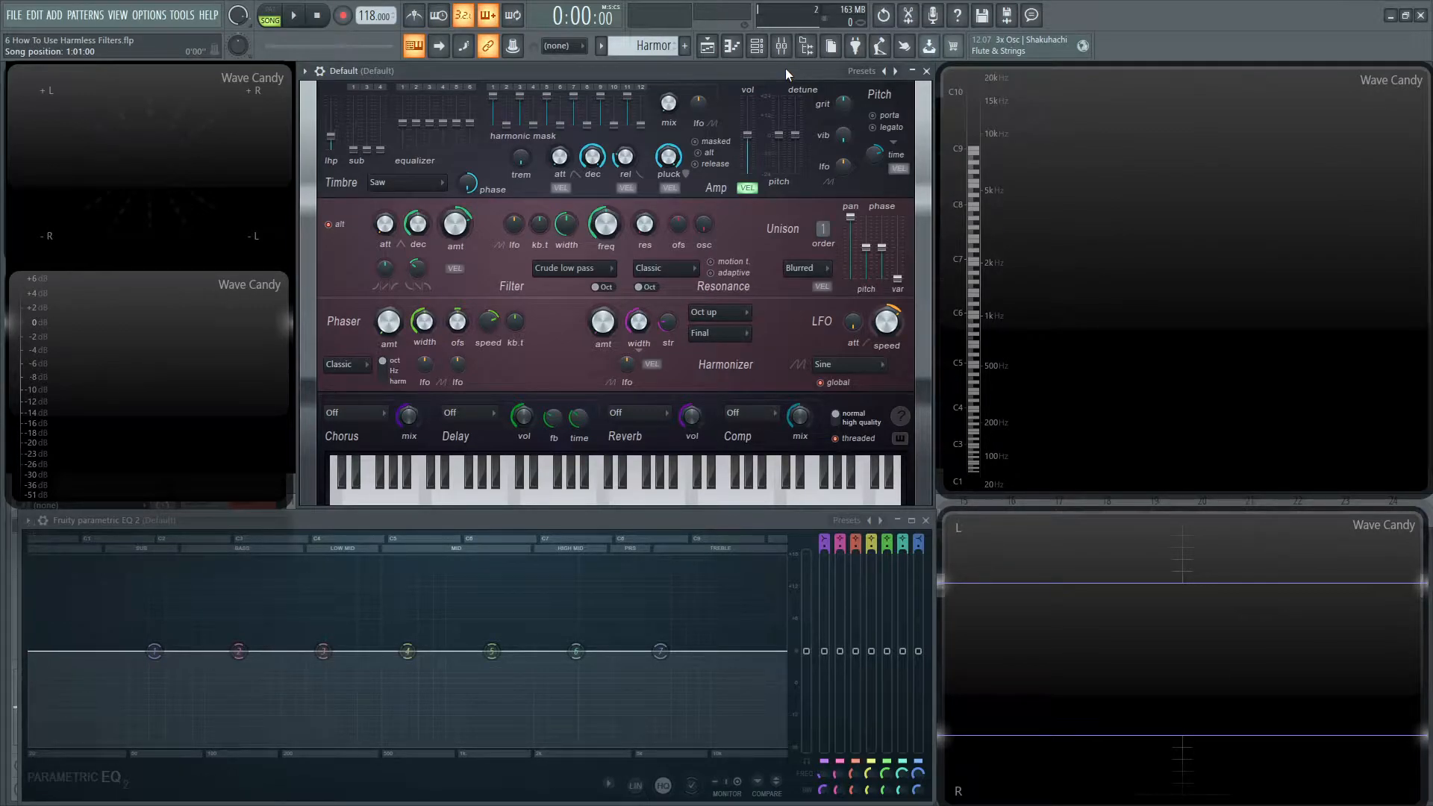
# Step: Zero the filter envelope amount, raise freq to about 97%, and play test notes
pyautogui.click(860, 72)
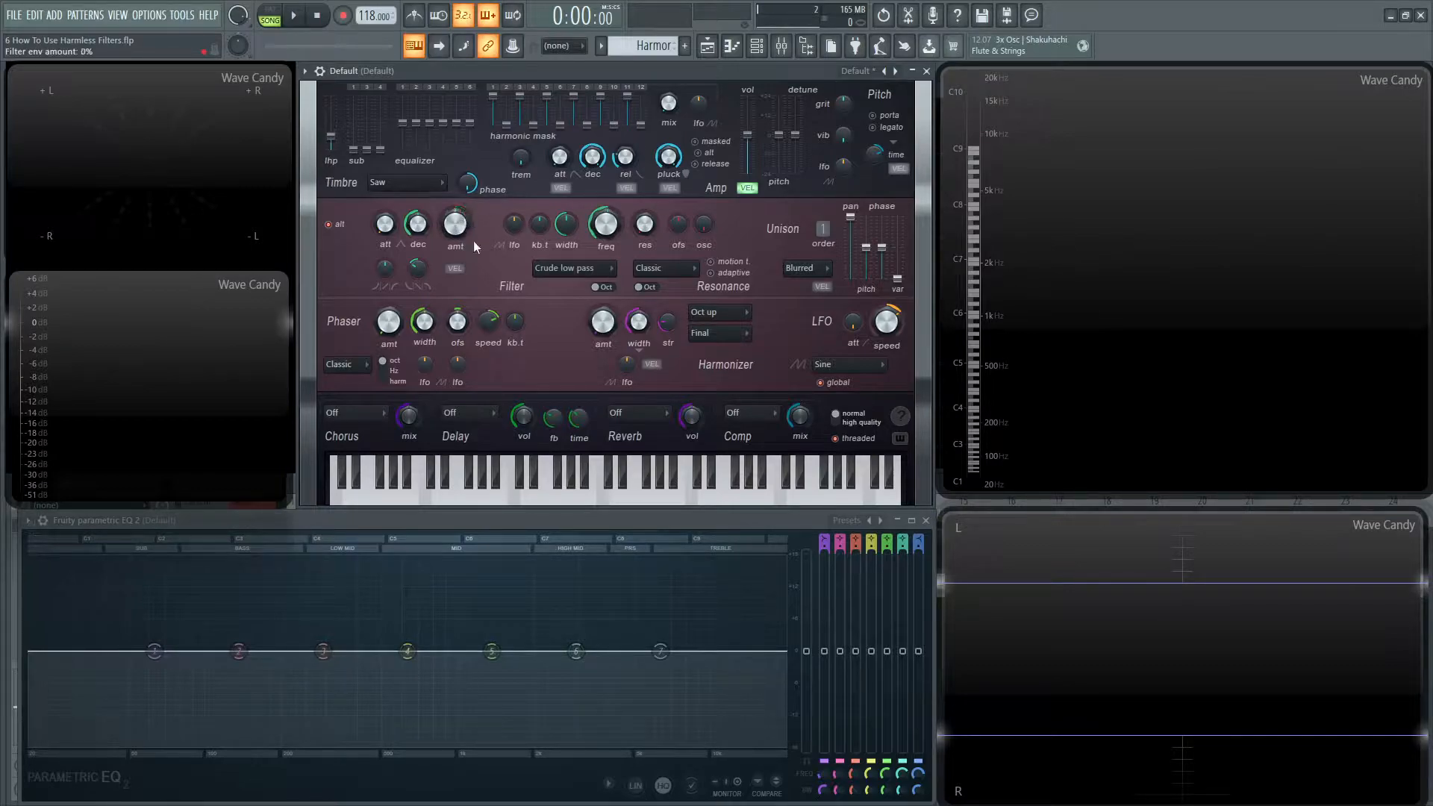
pyautogui.moveTo(603, 224); pyautogui.dragTo(603, 233)
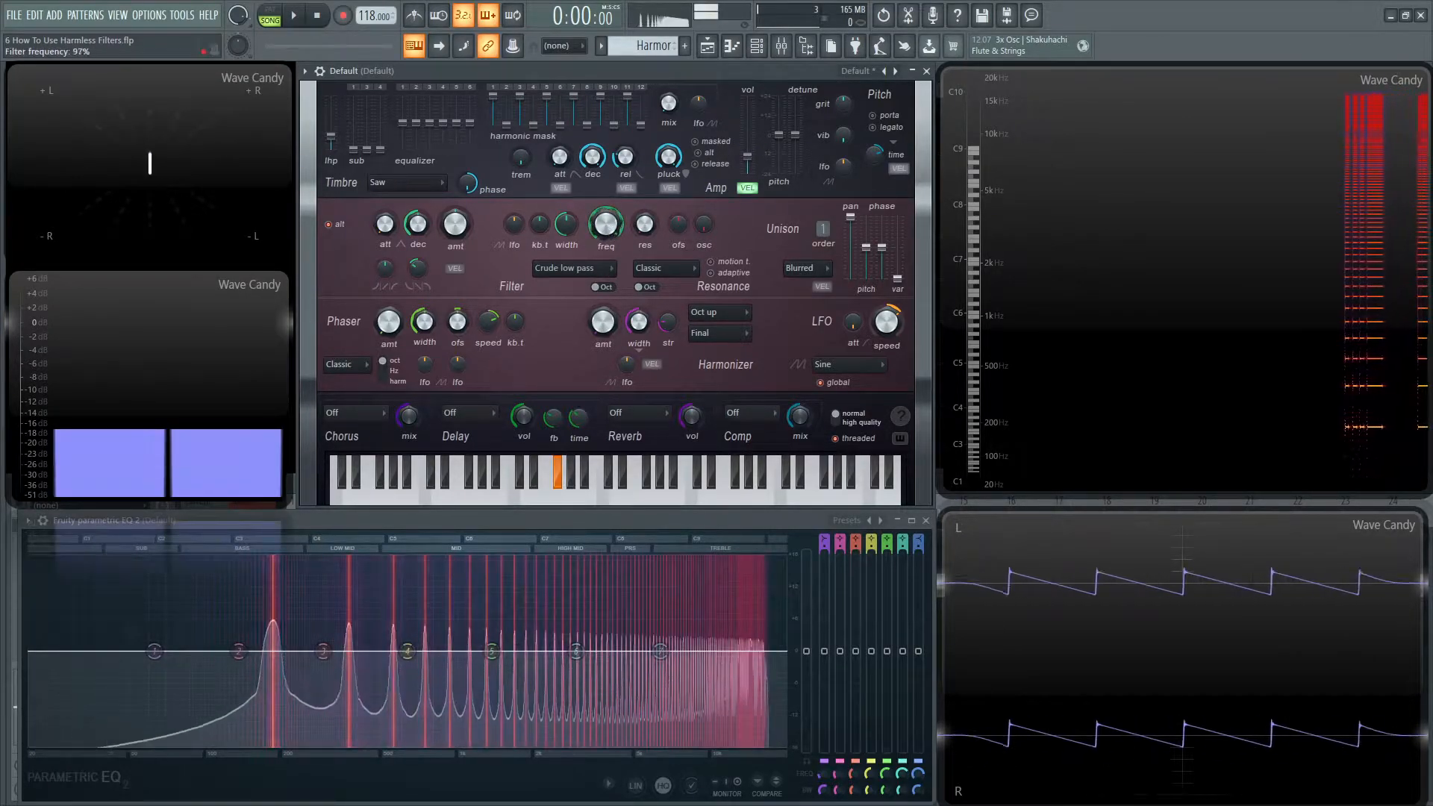
pyautogui.moveTo(606, 224); pyautogui.dragTo(606, 215)
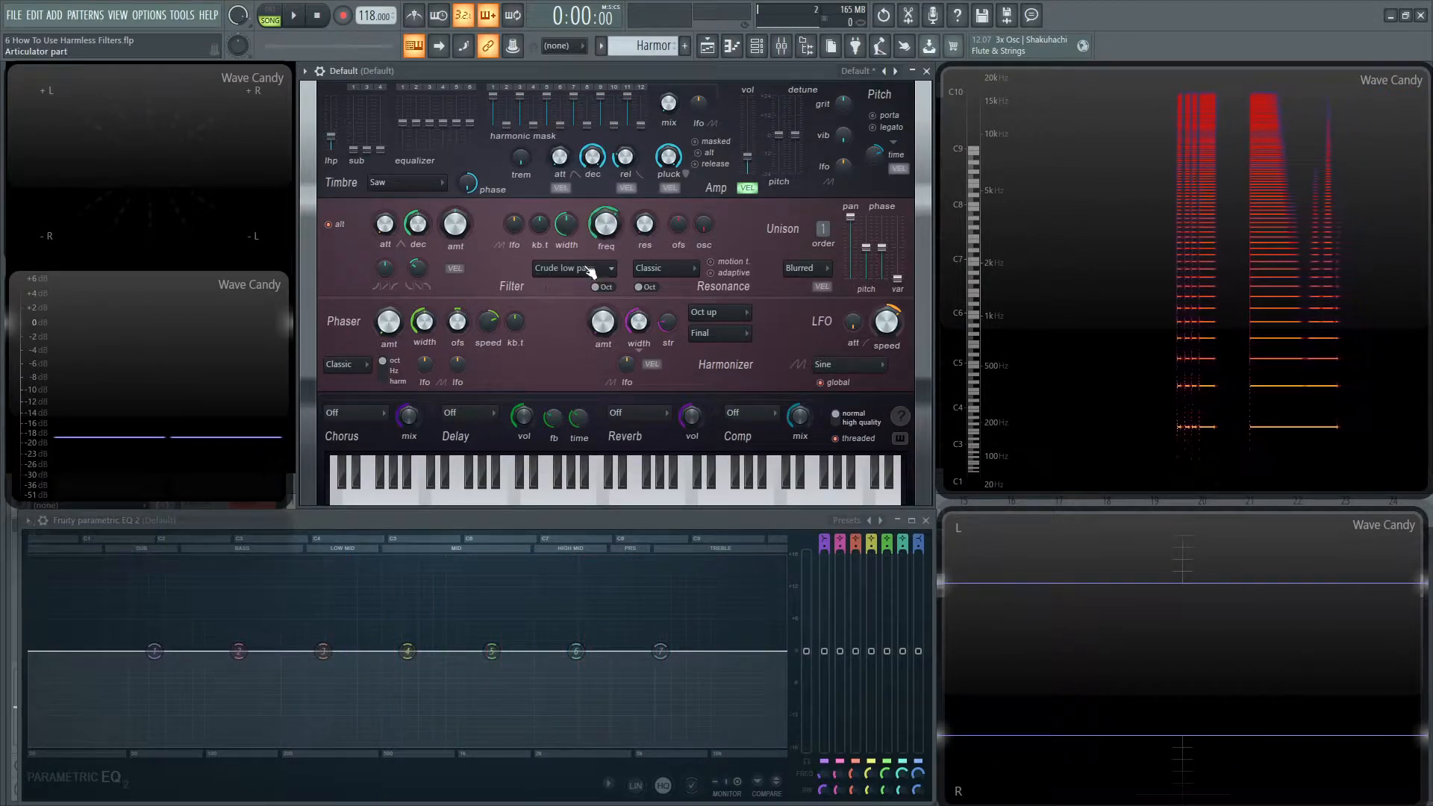
pyautogui.click(571, 268)
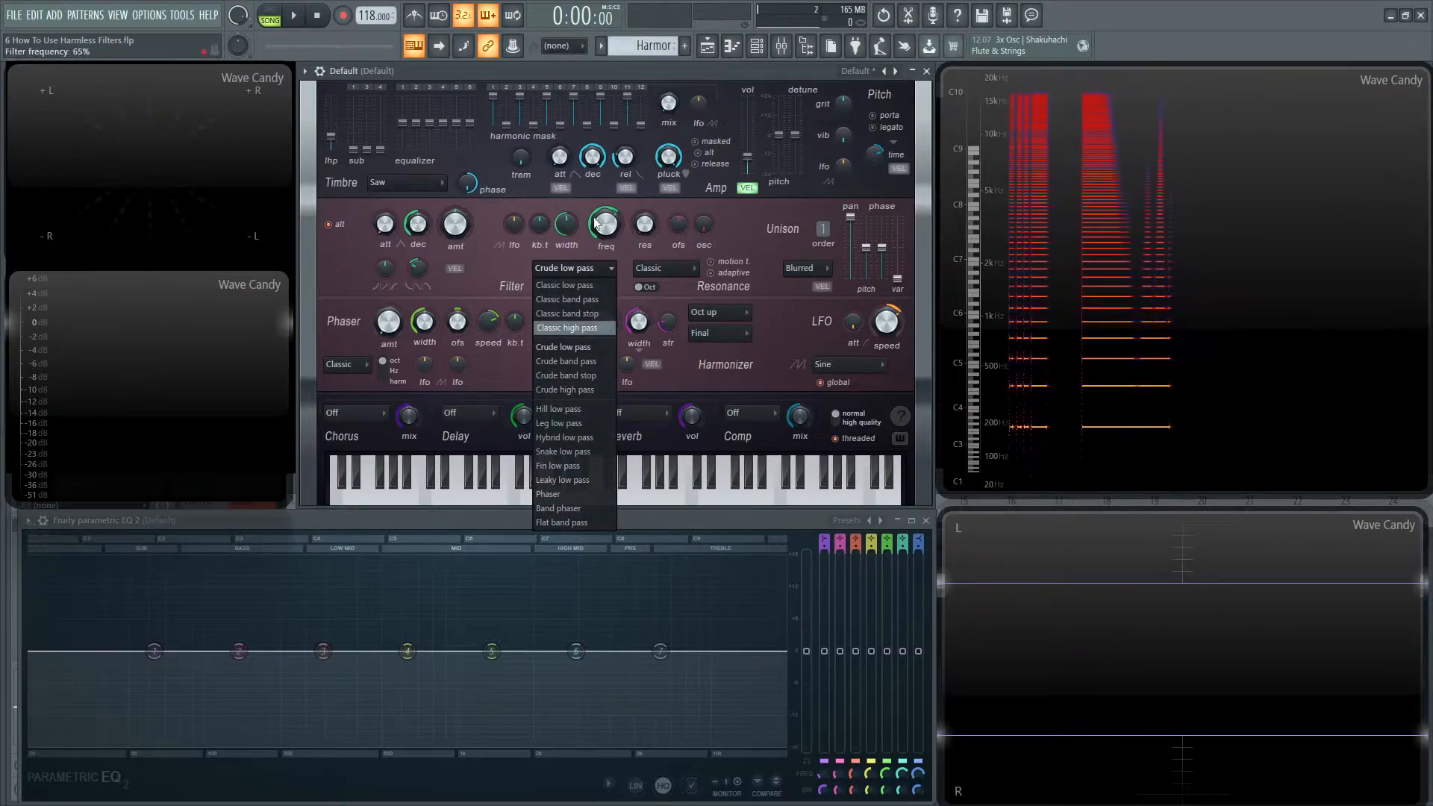
pyautogui.click(662, 268)
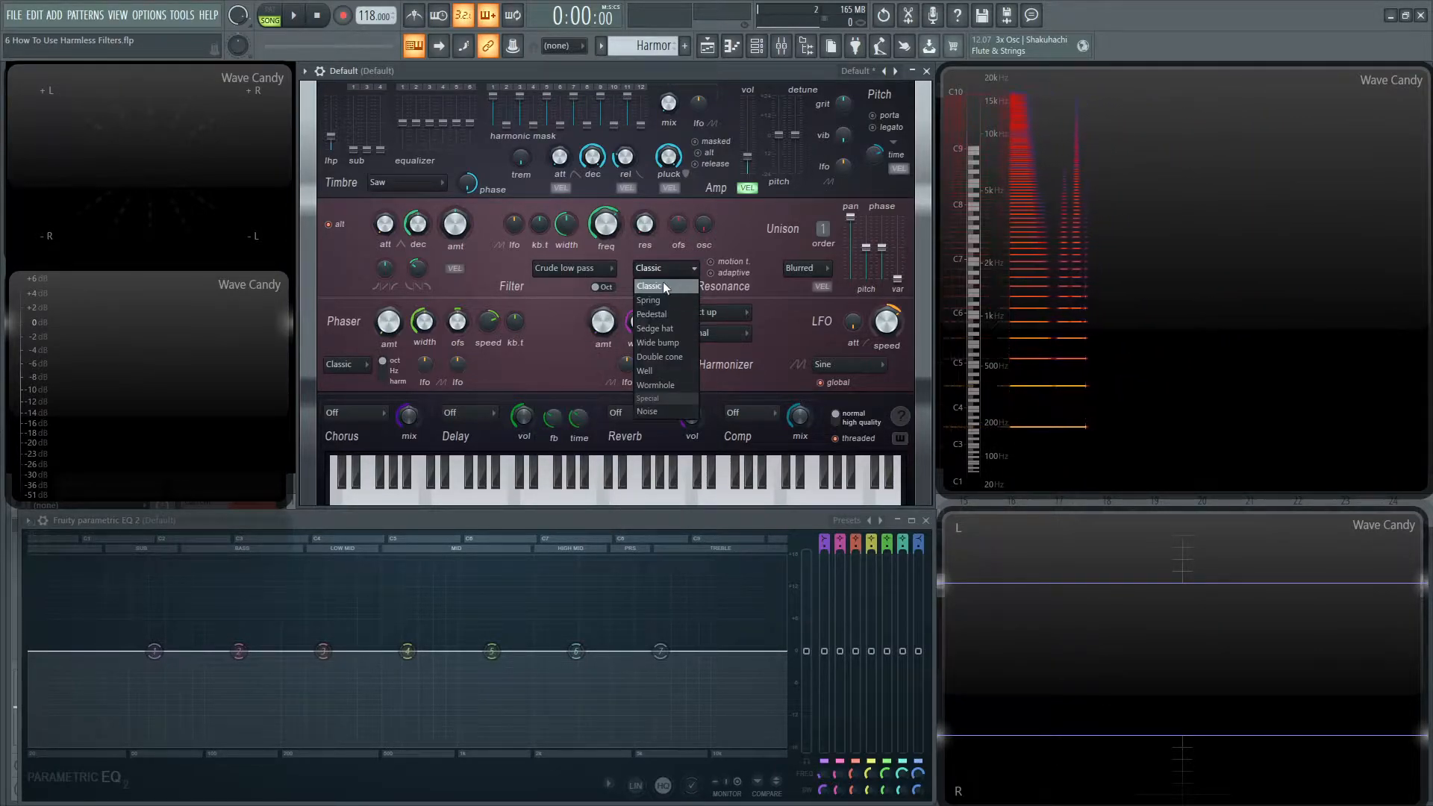
pyautogui.click(651, 286)
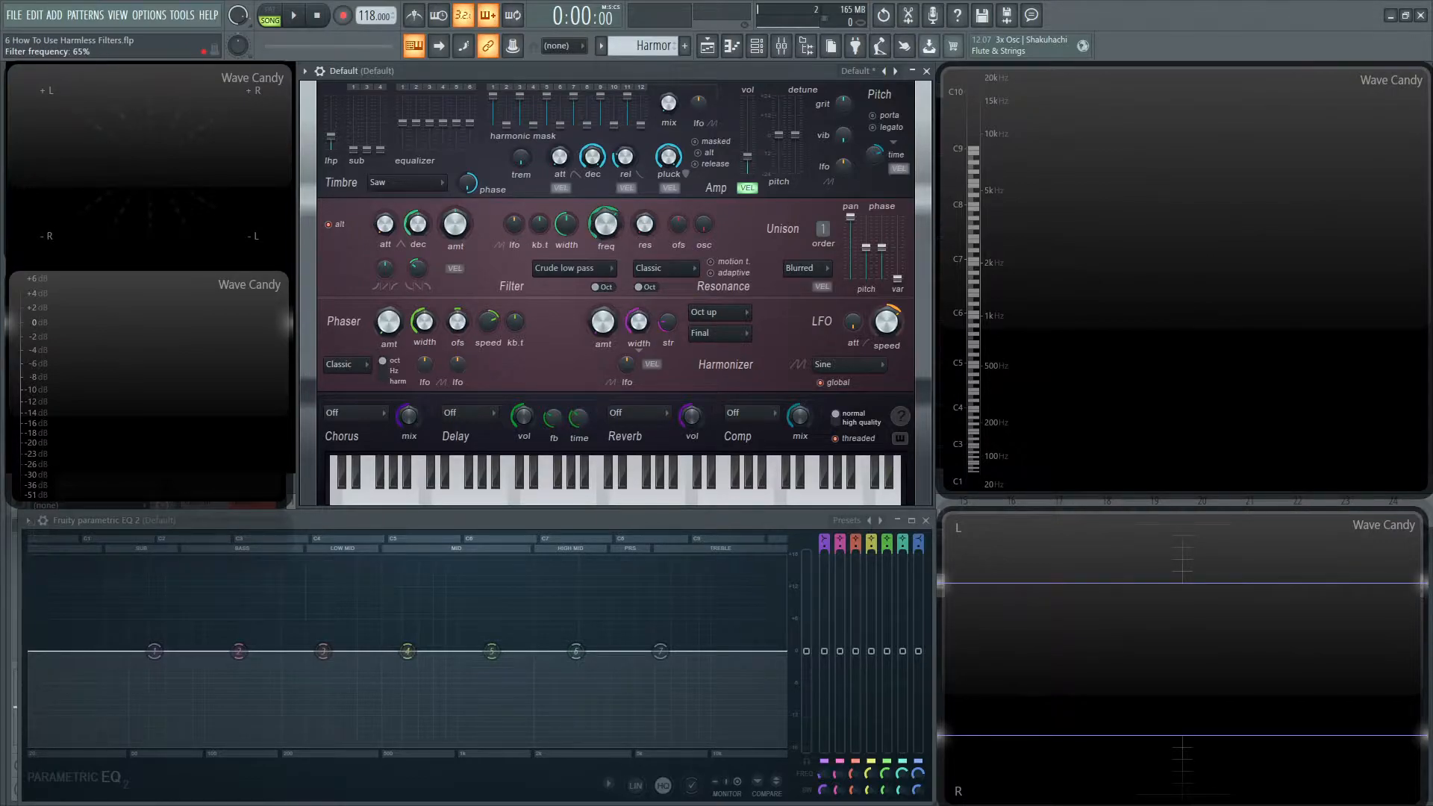
pyautogui.click(550, 475)
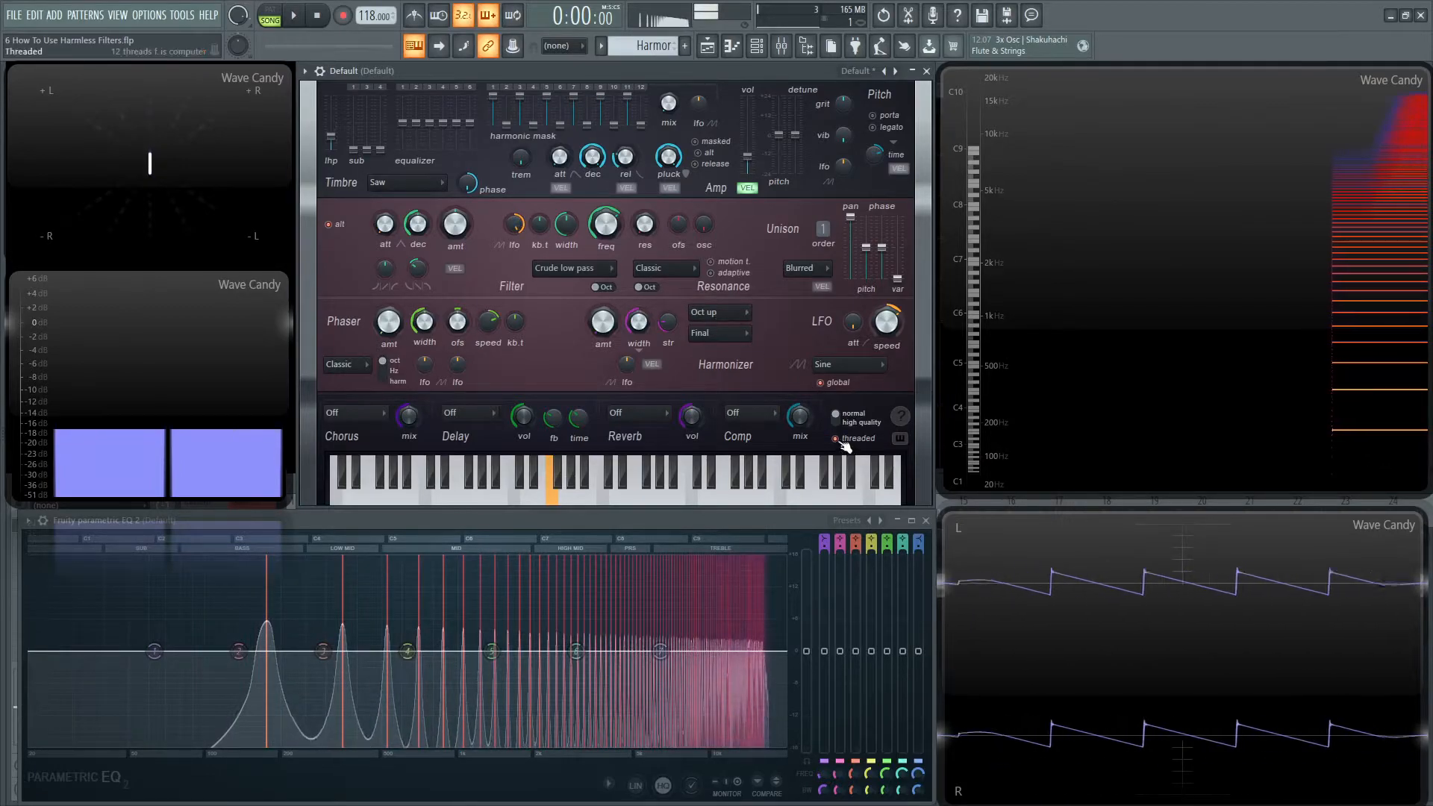
# Step: Set the filter keyboard tracking (kb.t) knob to 22%
pyautogui.moveTo(885, 325); pyautogui.dragTo(885, 310)
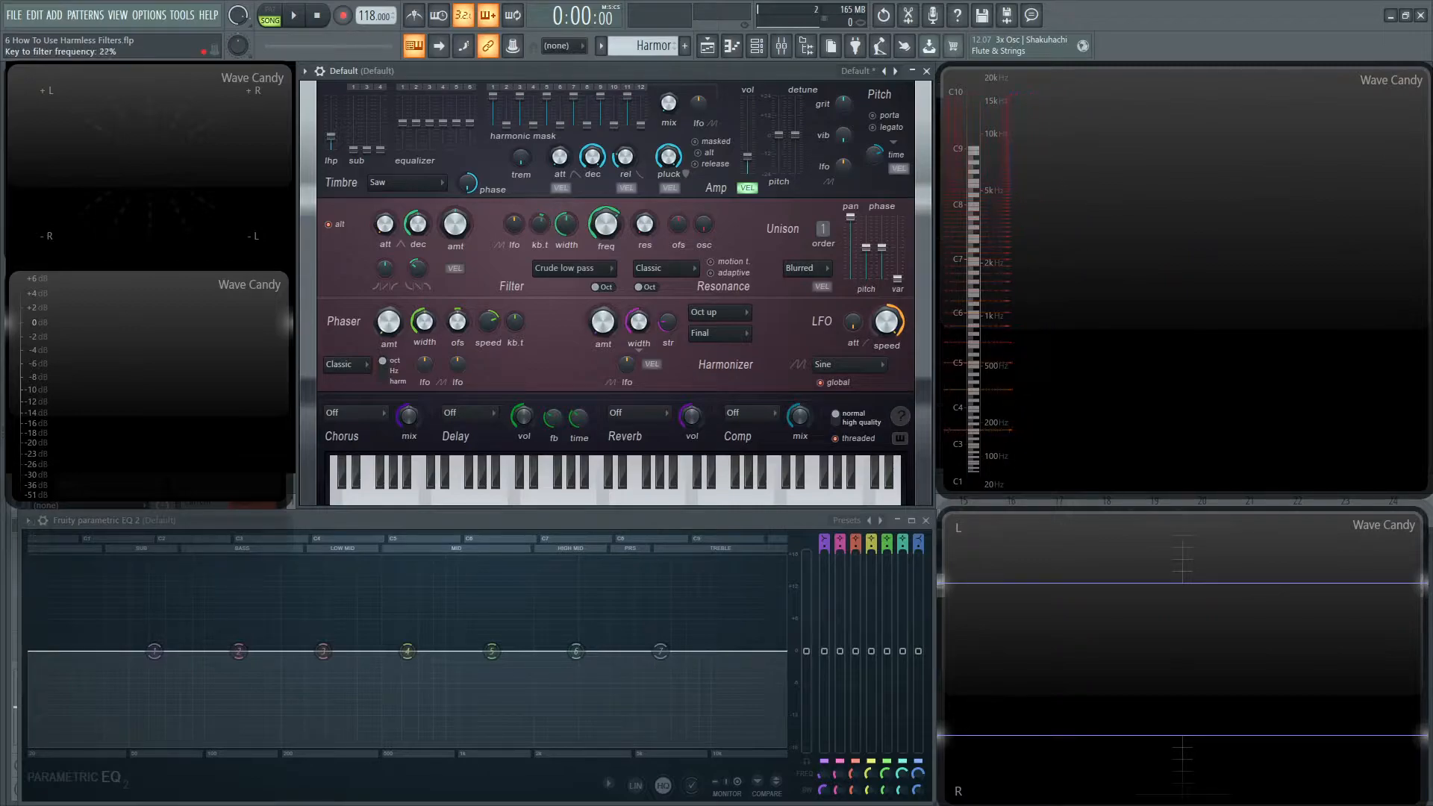
# Step: Play two test notes and watch the cutoff trace on the Wave Candy spectrogram
pyautogui.click(555, 476)
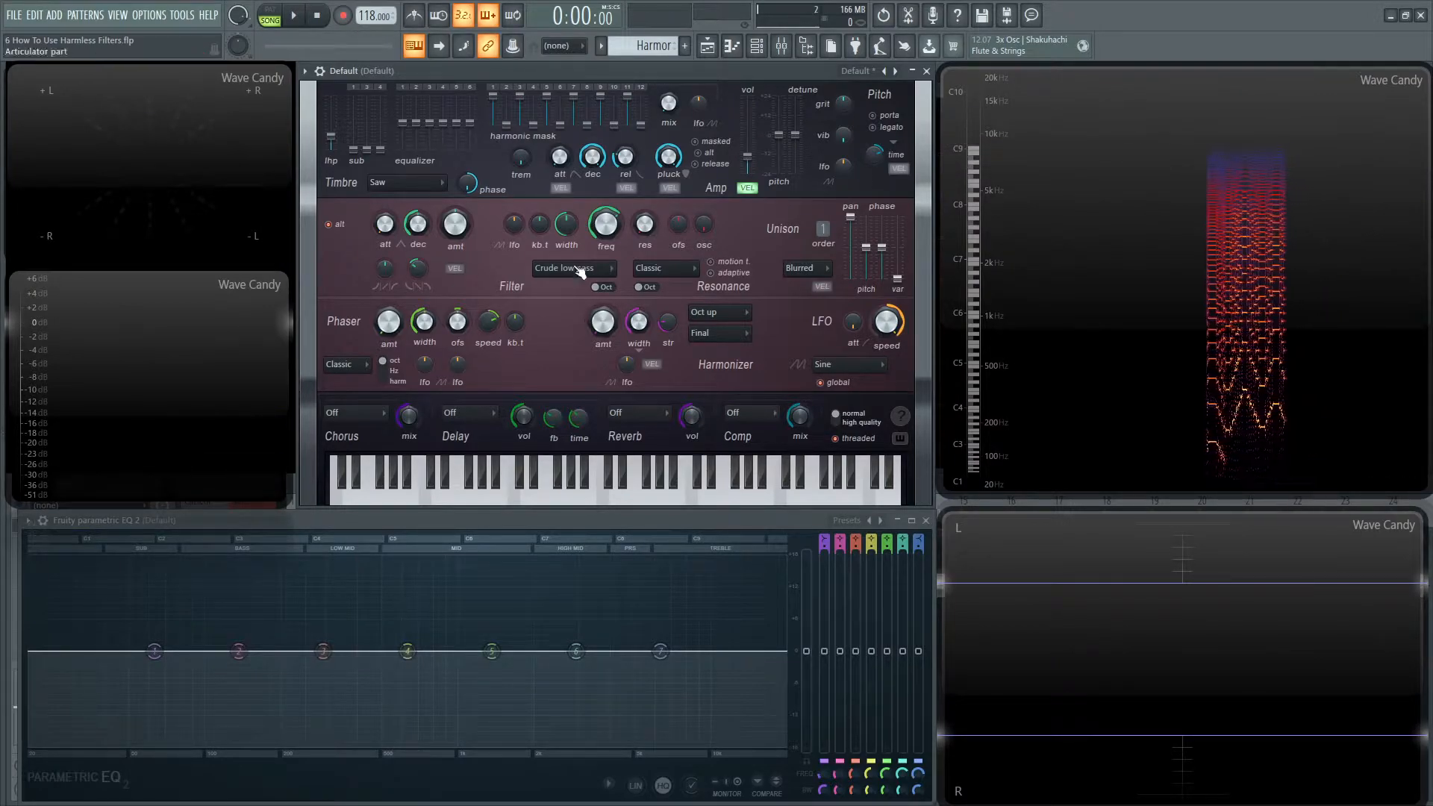
pyautogui.click(468, 473)
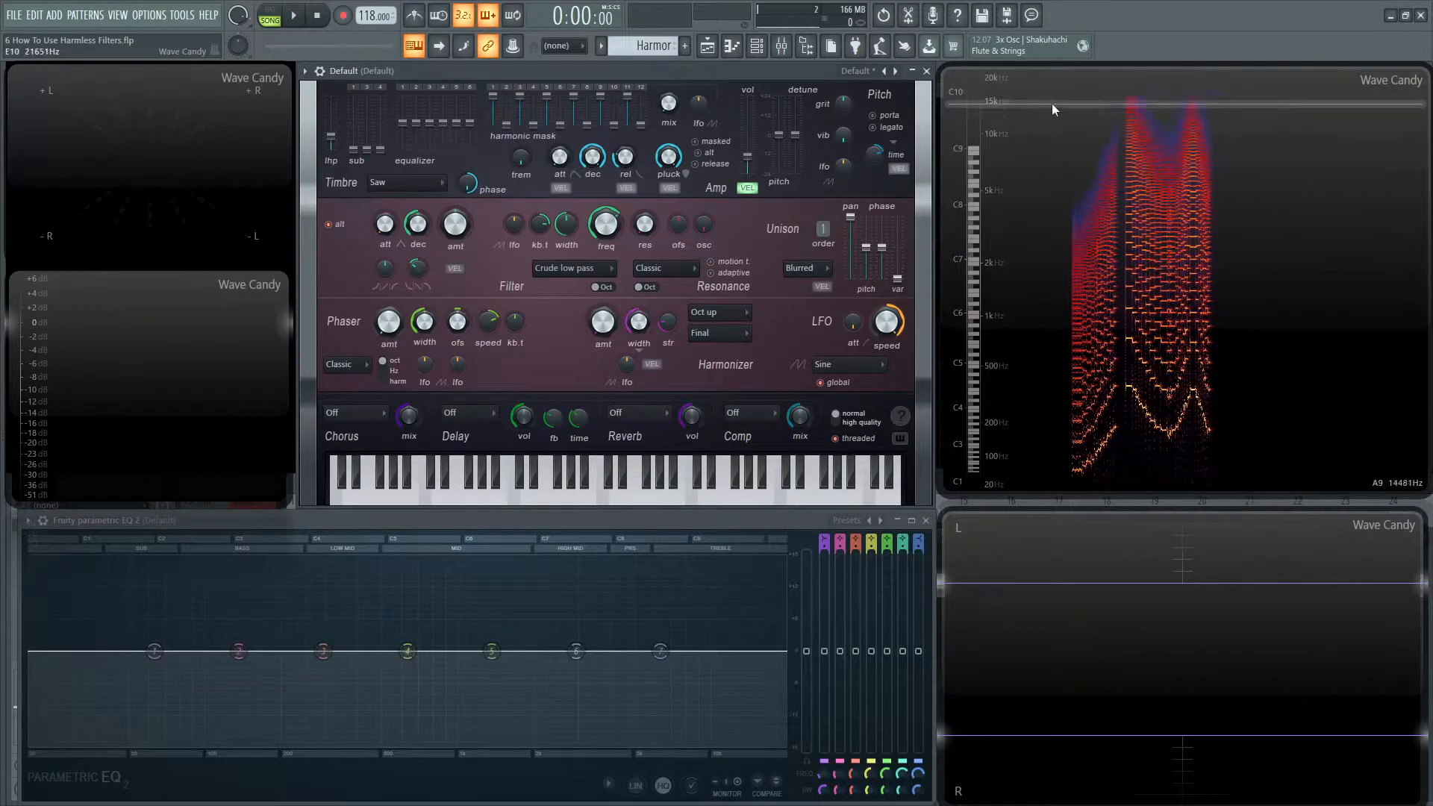
# Step: Play notes, turn the filter width up to 100%, and audition again
pyautogui.moveTo(603, 224); pyautogui.dragTo(603, 228)
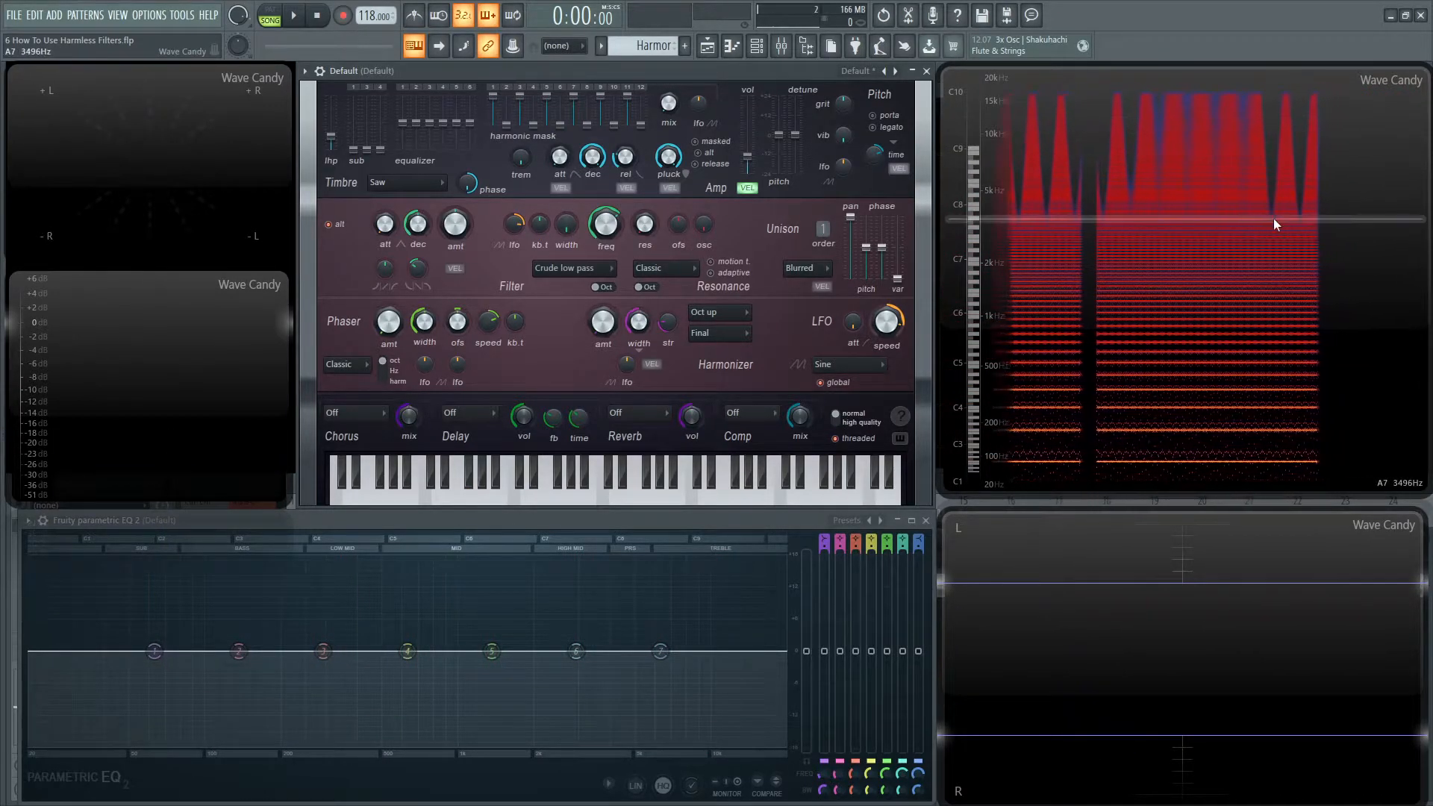
pyautogui.click(465, 475)
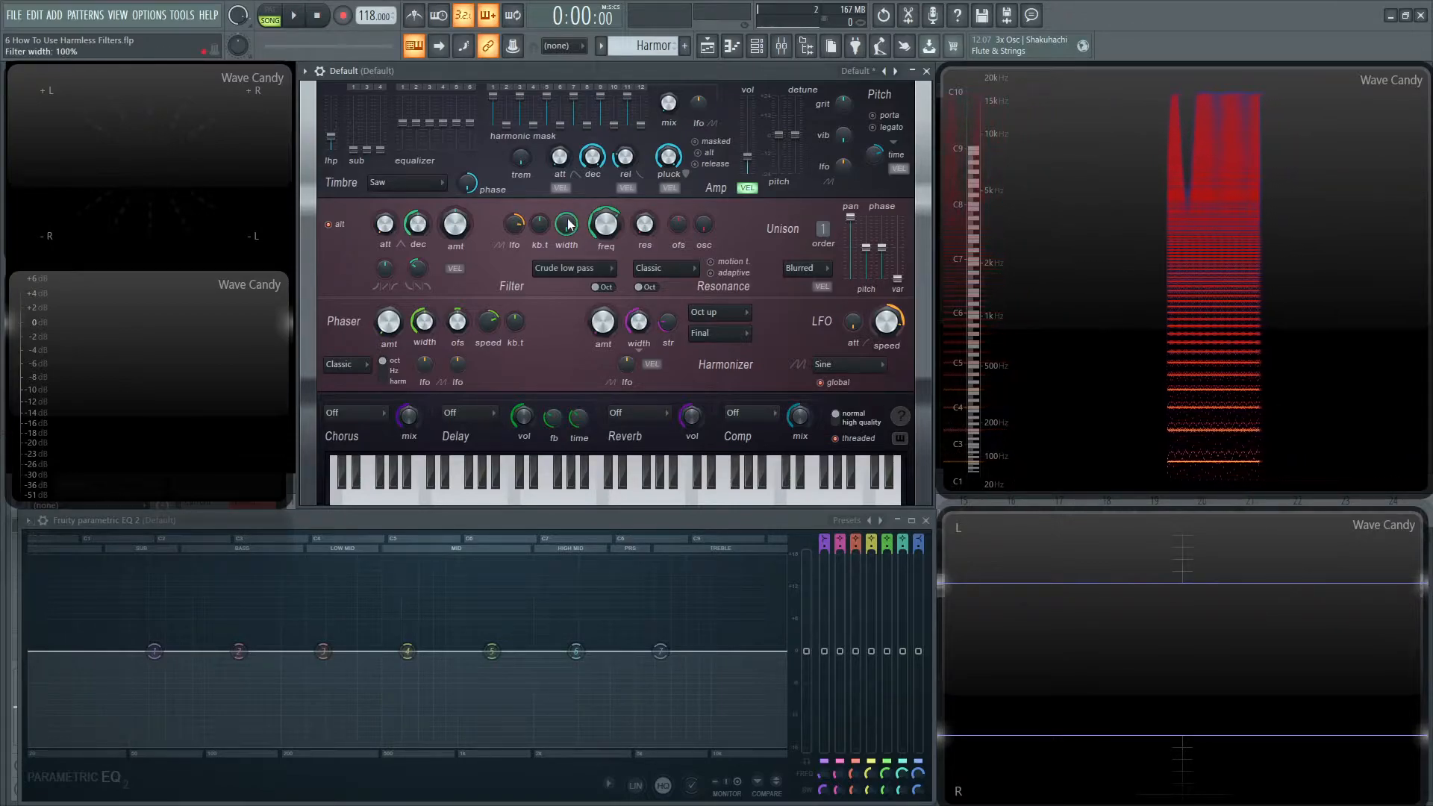
pyautogui.moveTo(605, 224); pyautogui.dragTo(599, 242)
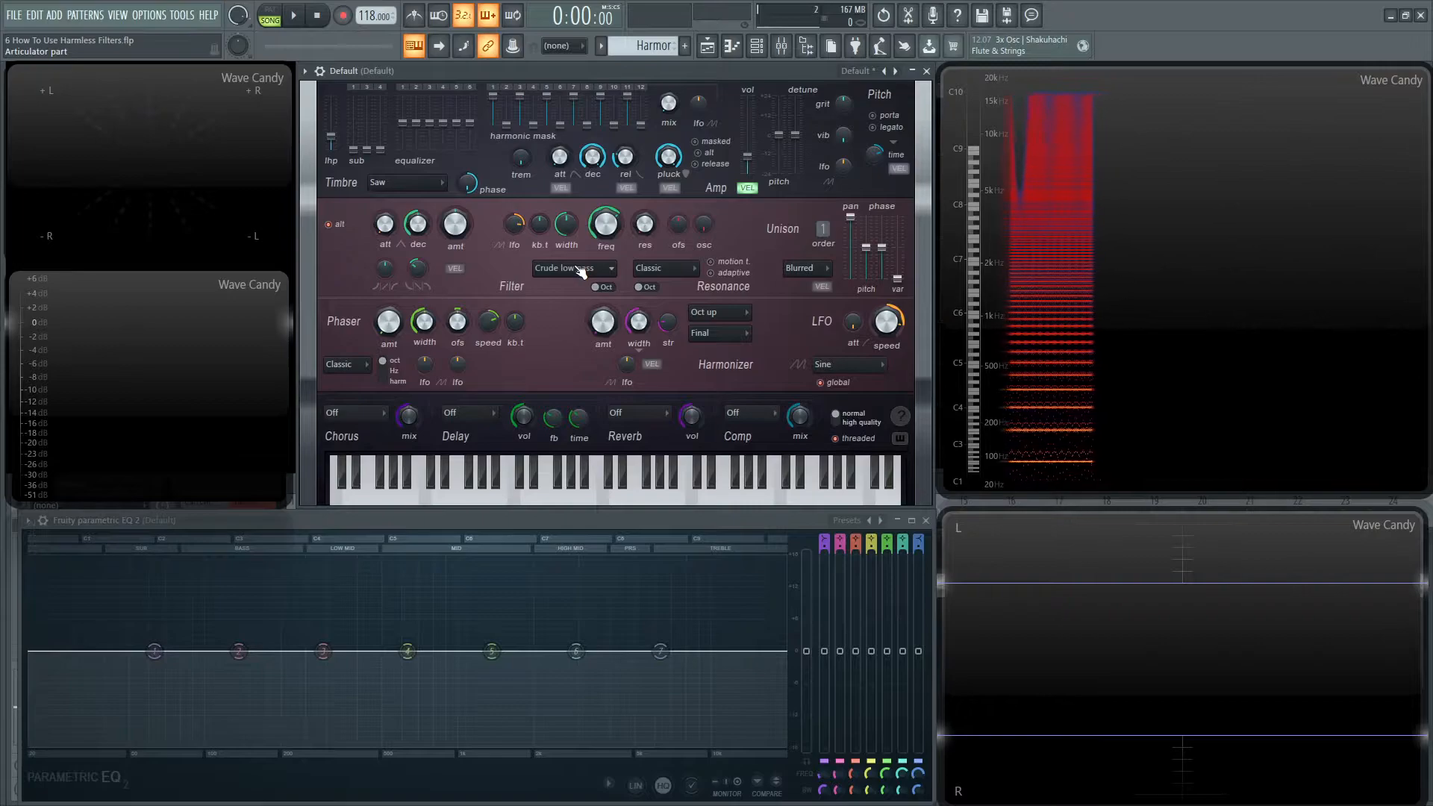
# Step: Audition Classic low pass with freq near 68%, then switch to Classic band pass
pyautogui.click(574, 268)
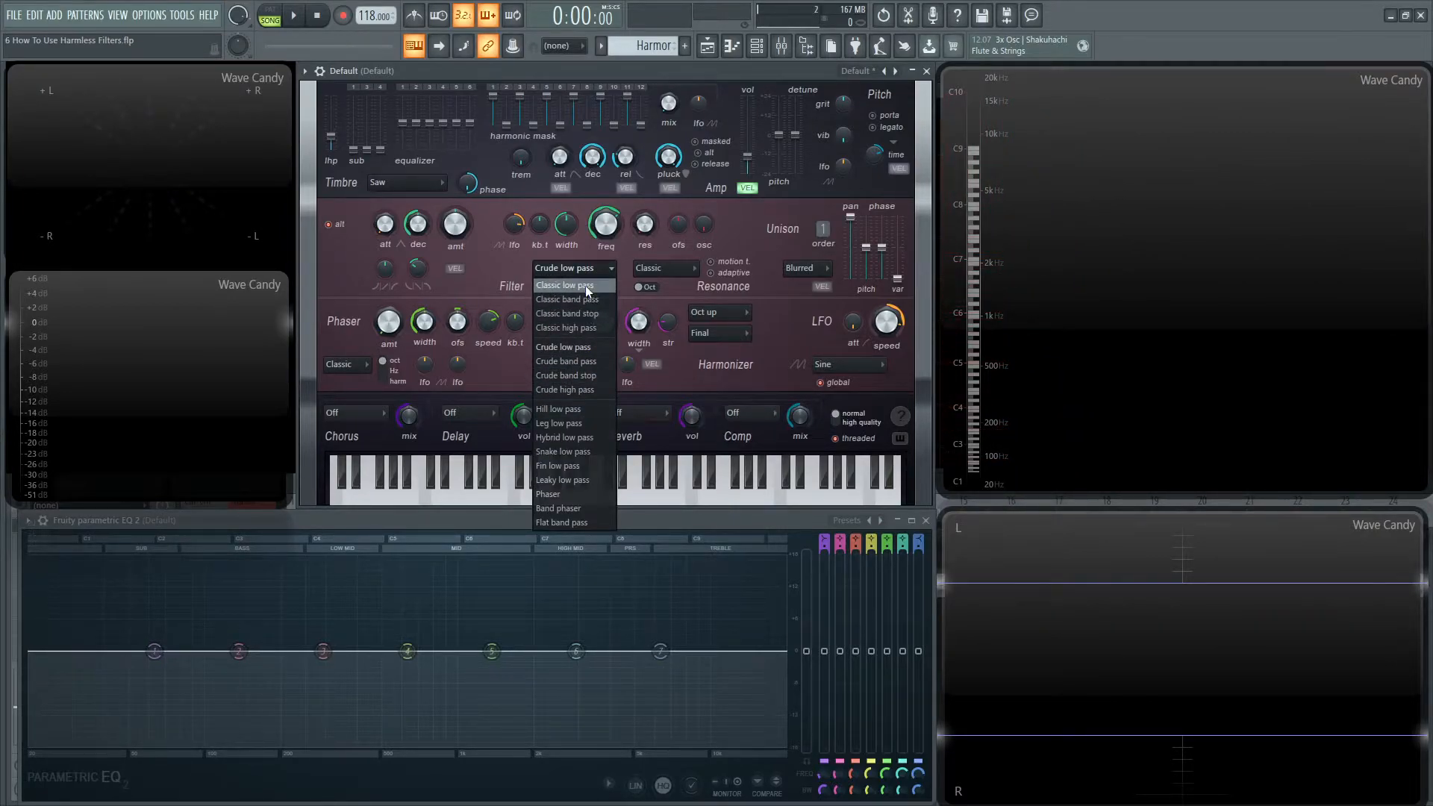
pyautogui.click(565, 284)
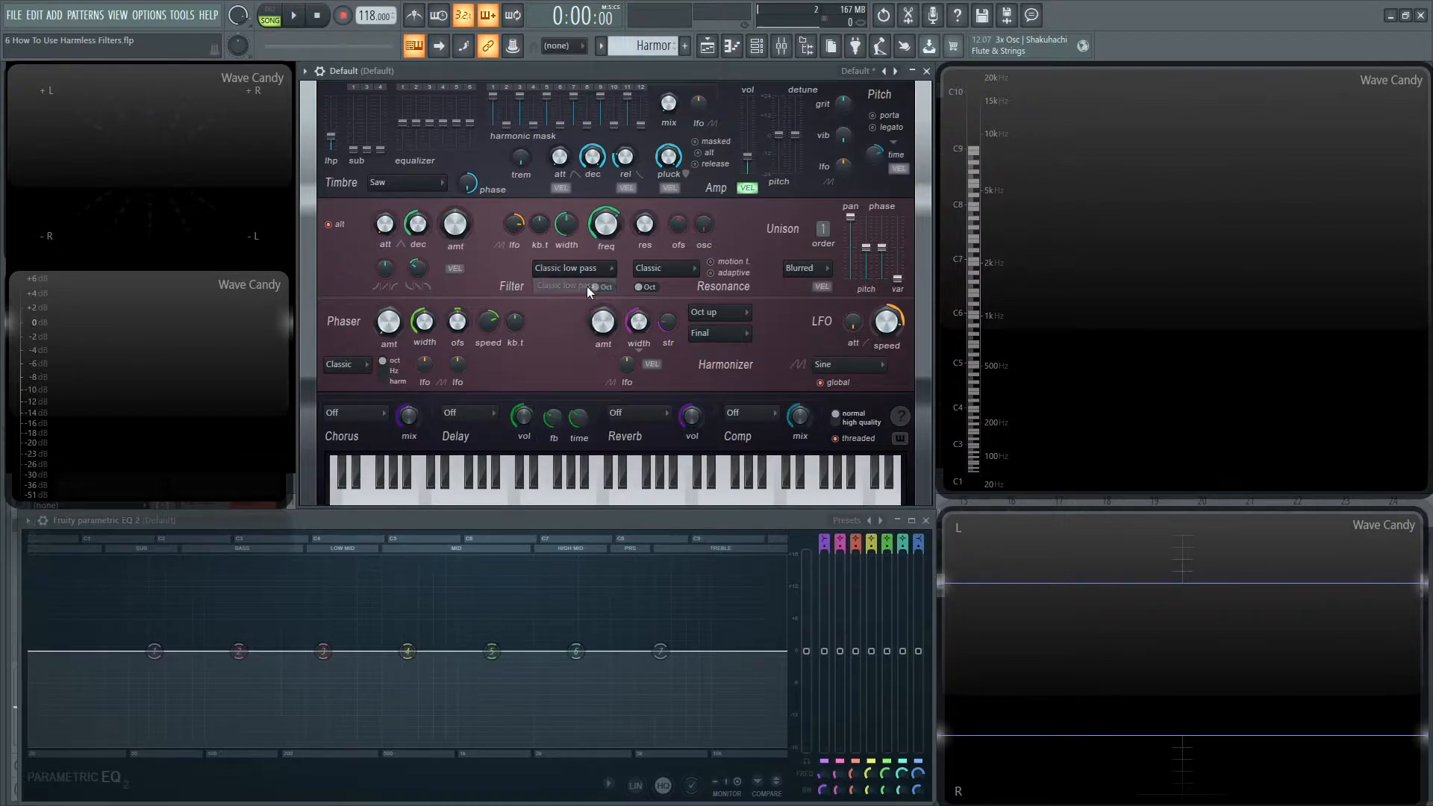
pyautogui.moveTo(606, 224); pyautogui.dragTo(605, 220)
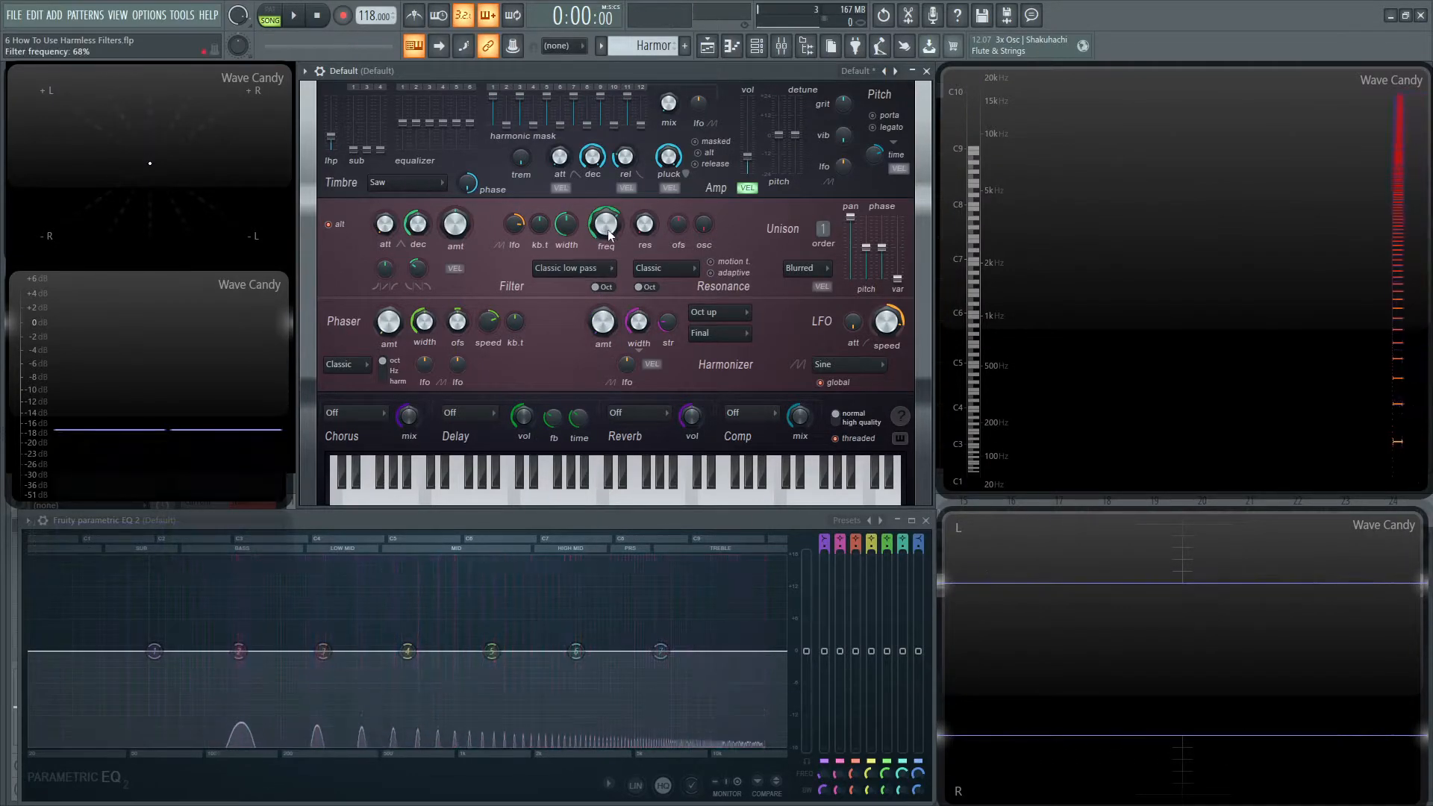
pyautogui.click(534, 475)
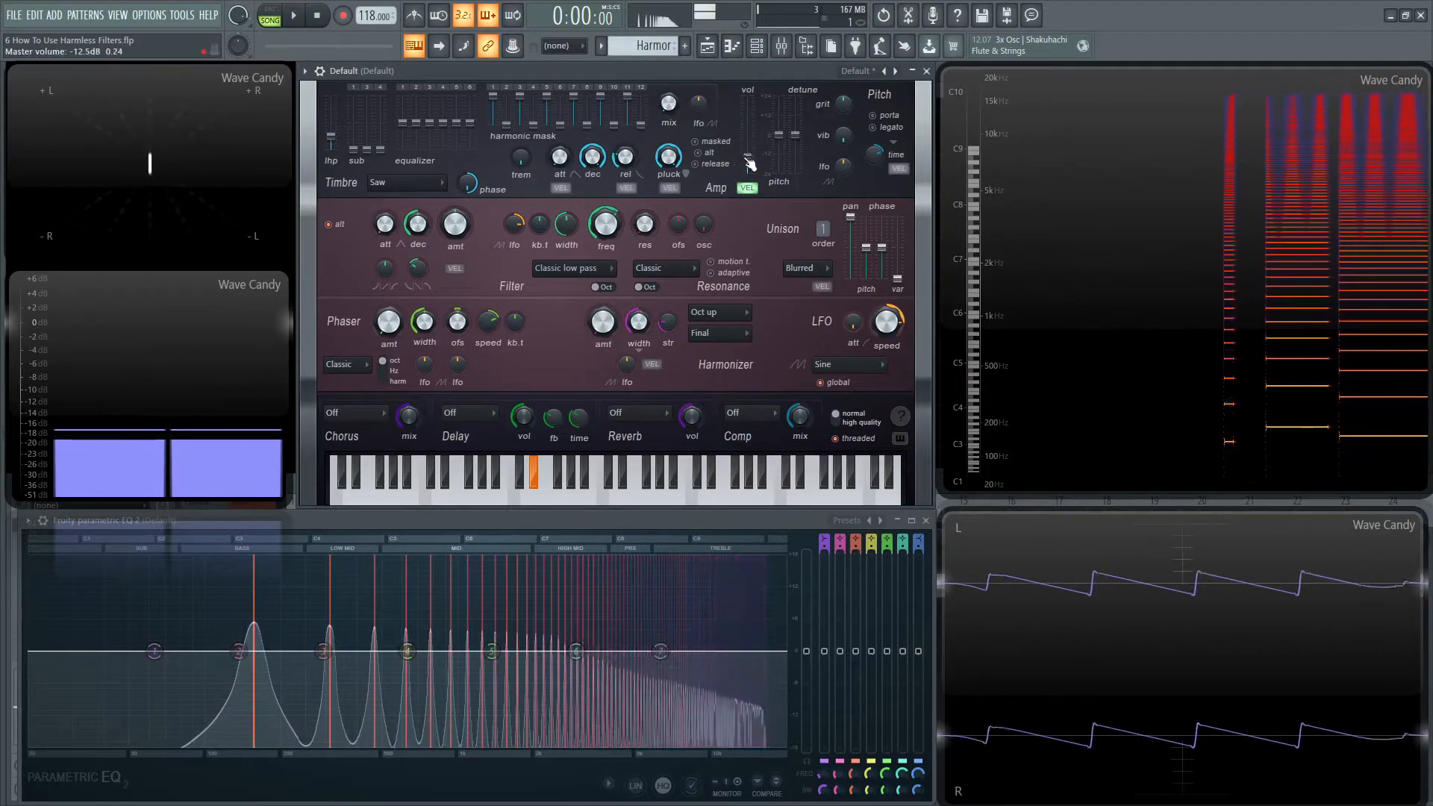
pyautogui.click(571, 268)
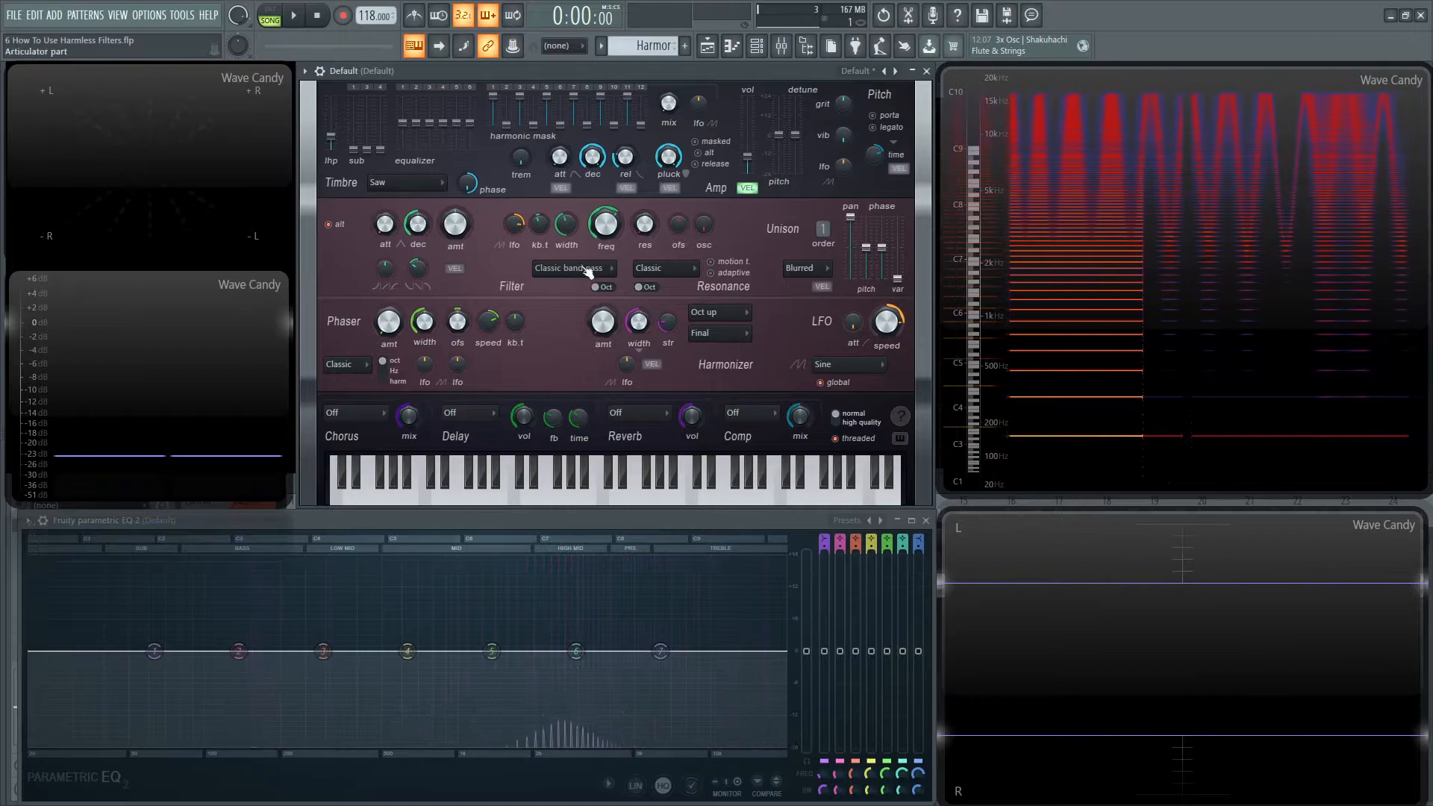
# Step: Select Classic high pass and play notes showing the cut low end
pyautogui.moveTo(606, 224); pyautogui.dragTo(606, 215)
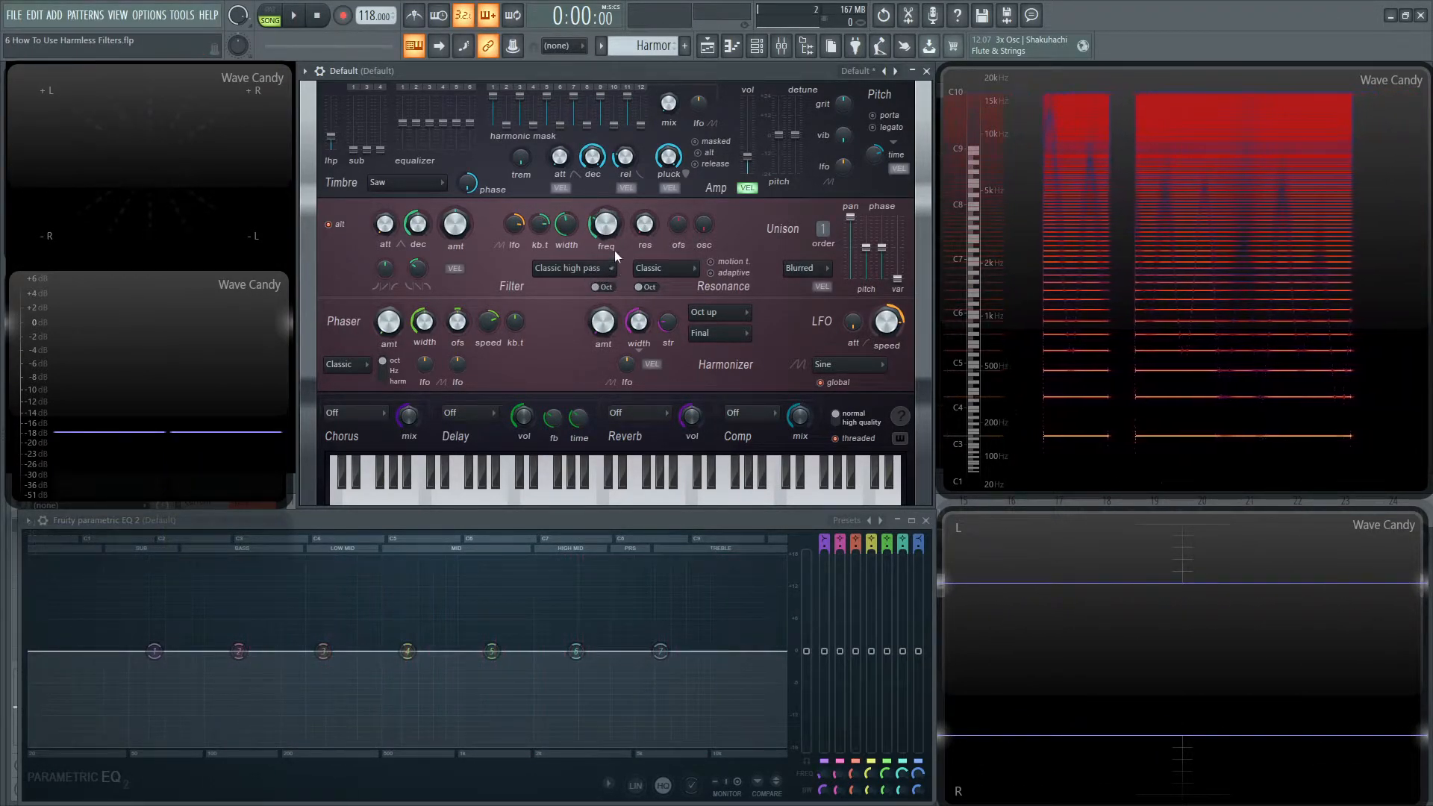
pyautogui.moveTo(605, 225); pyautogui.dragTo(606, 210)
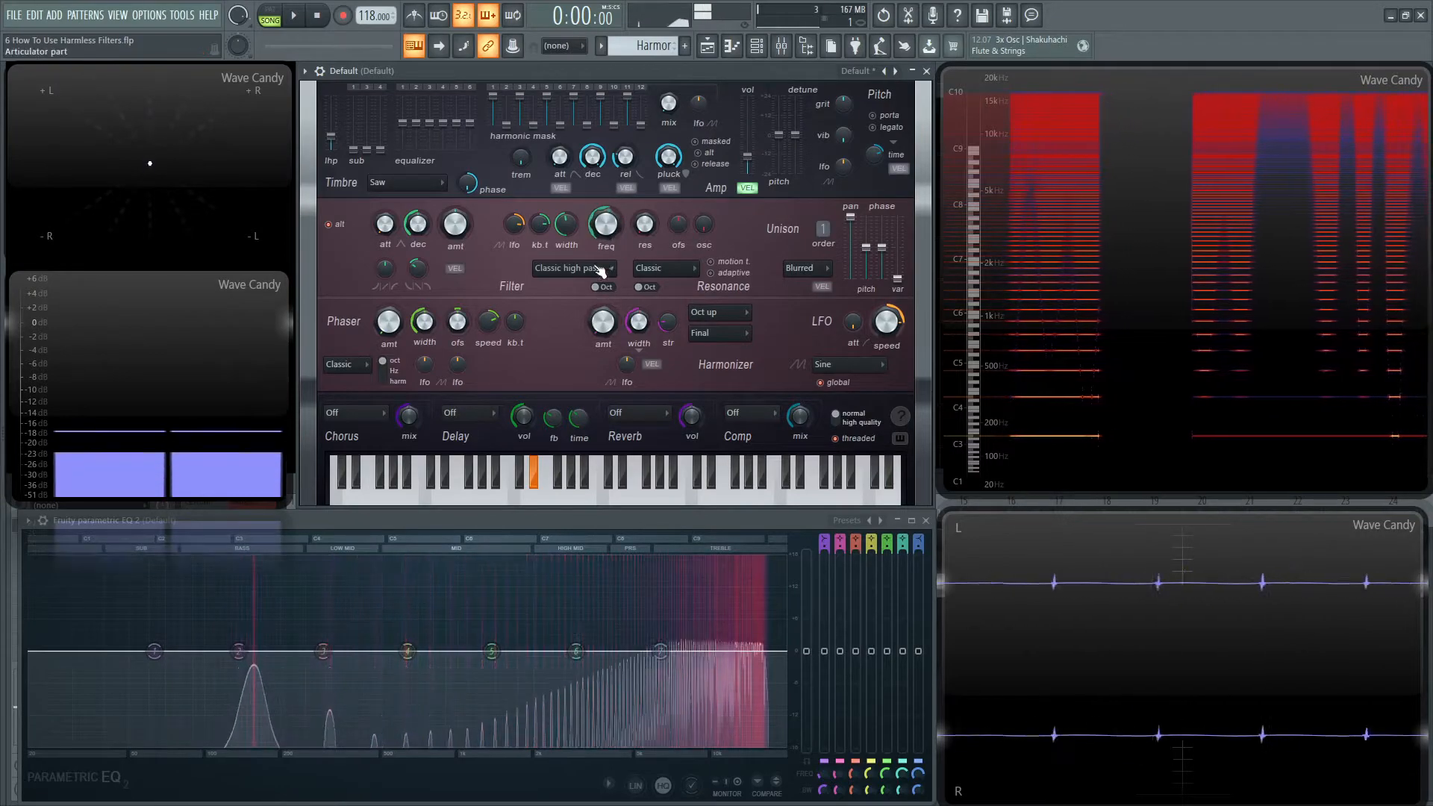
# Step: Try Hill low pass, then Leg low pass with a raised cutoff frequency
pyautogui.click(571, 268)
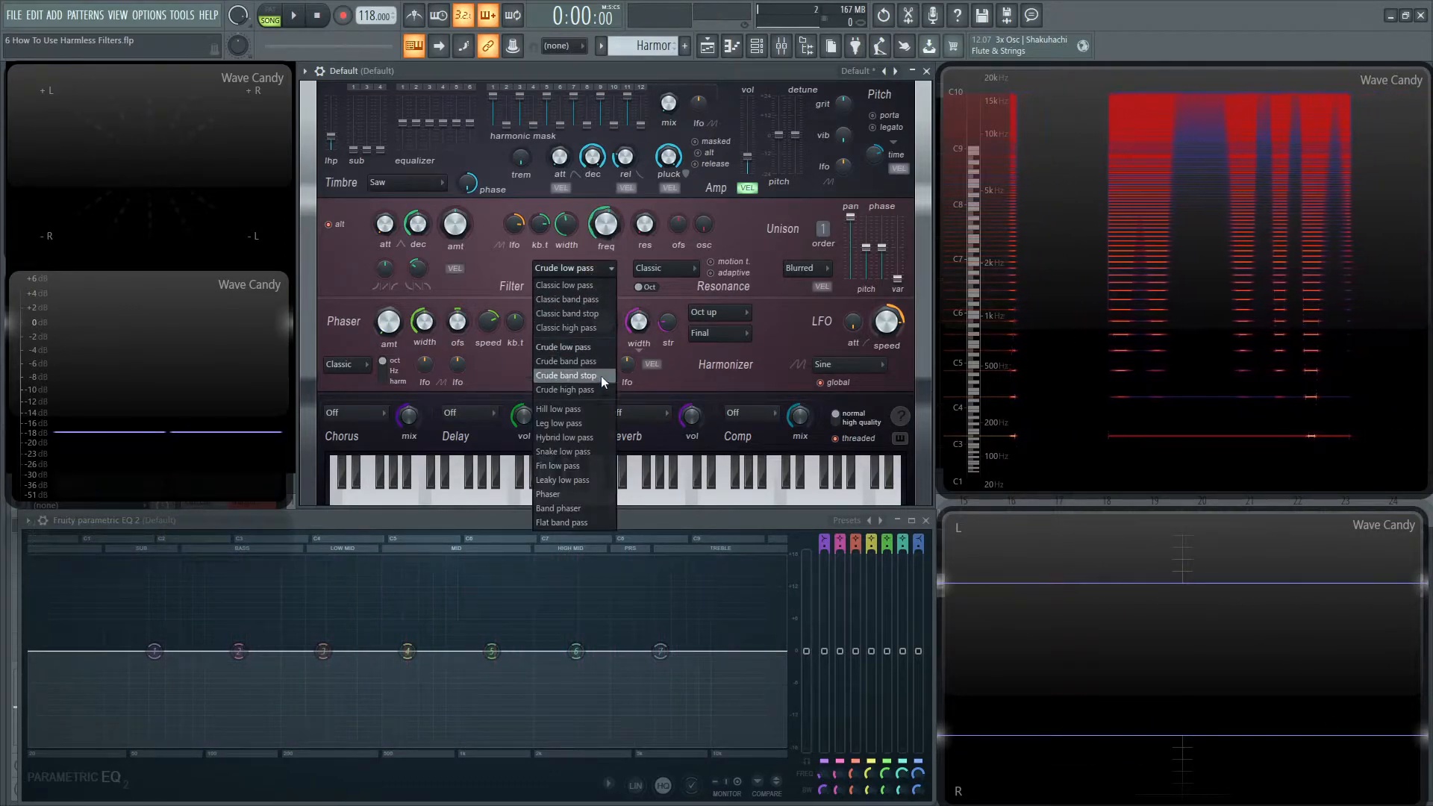
pyautogui.moveTo(565, 362)
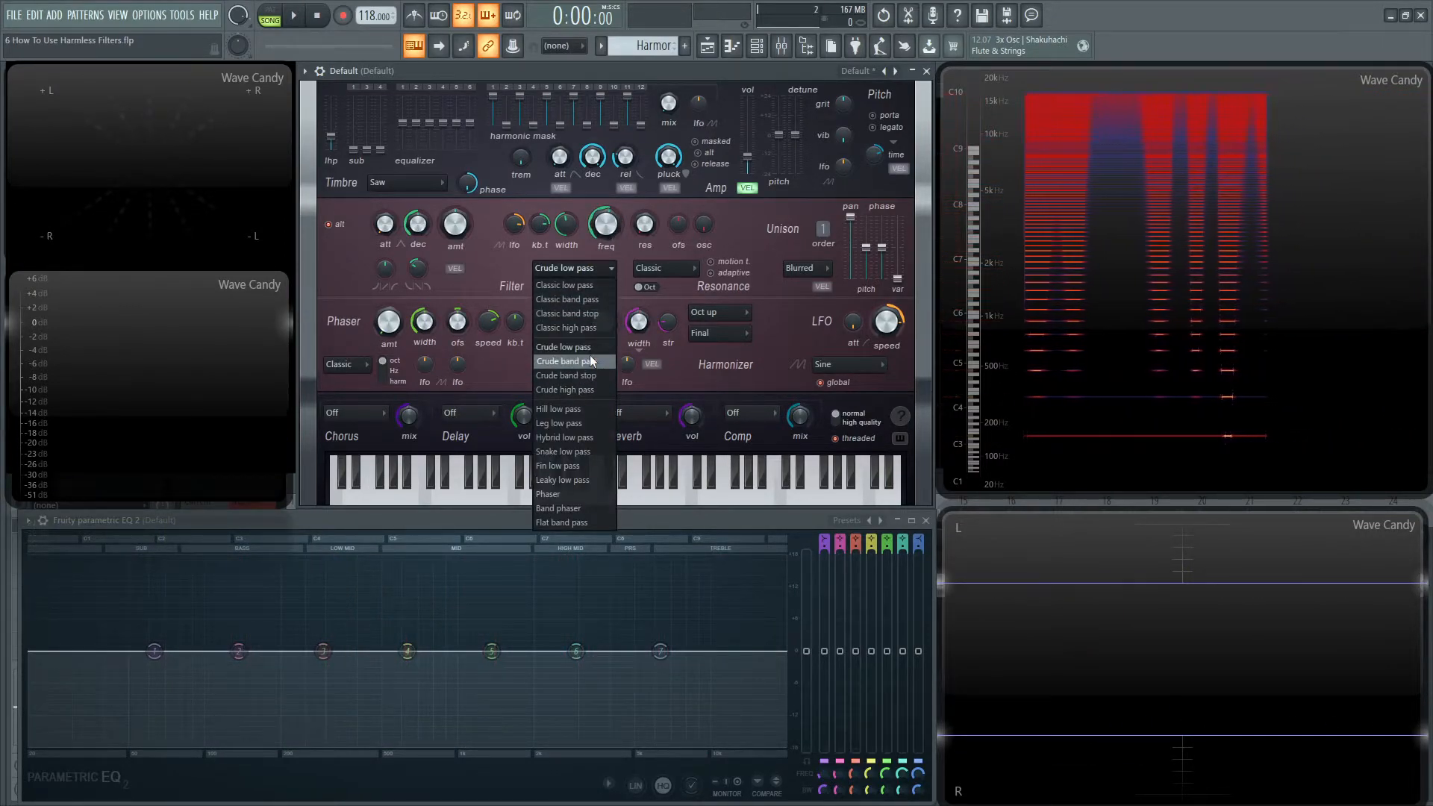
pyautogui.moveTo(558, 408)
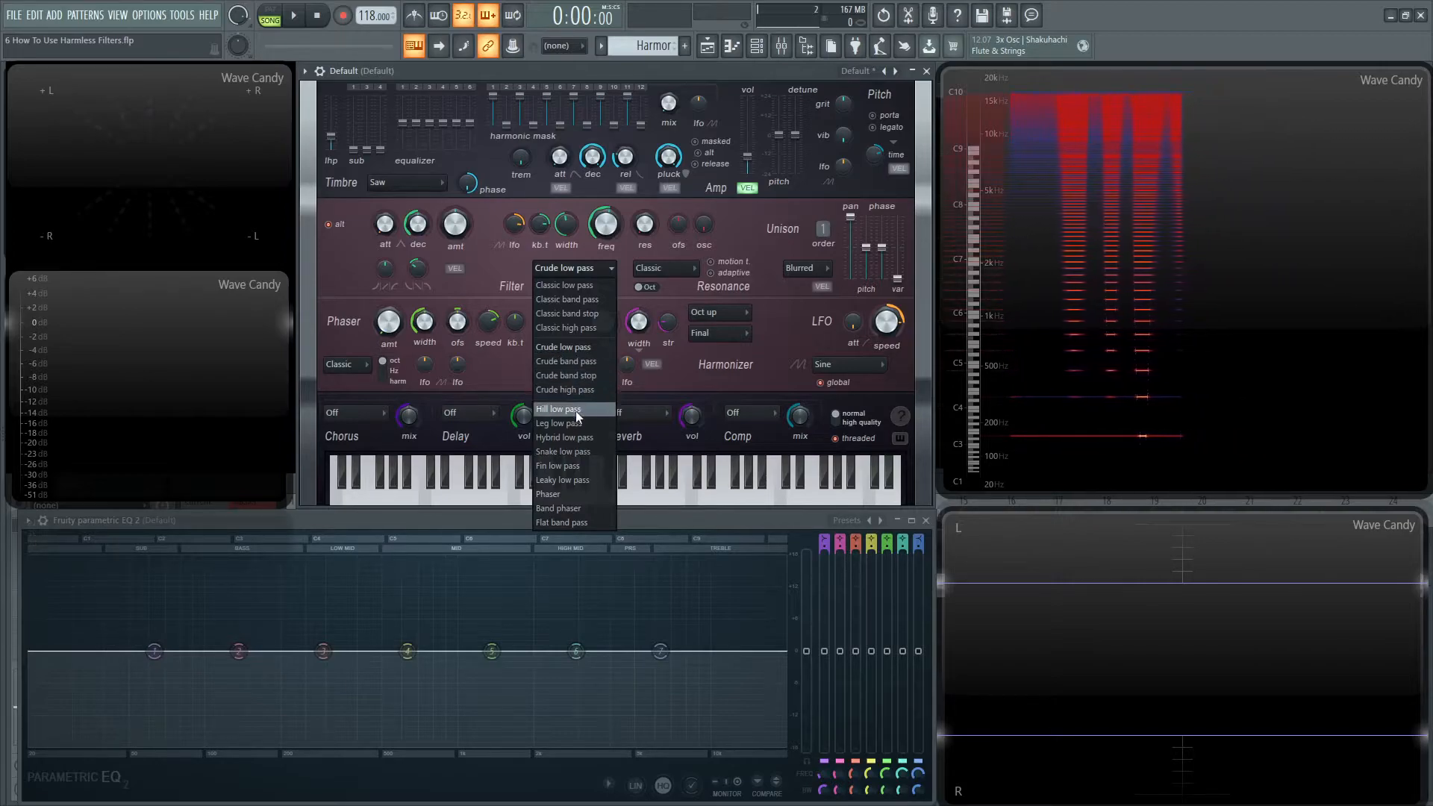
pyautogui.click(558, 408)
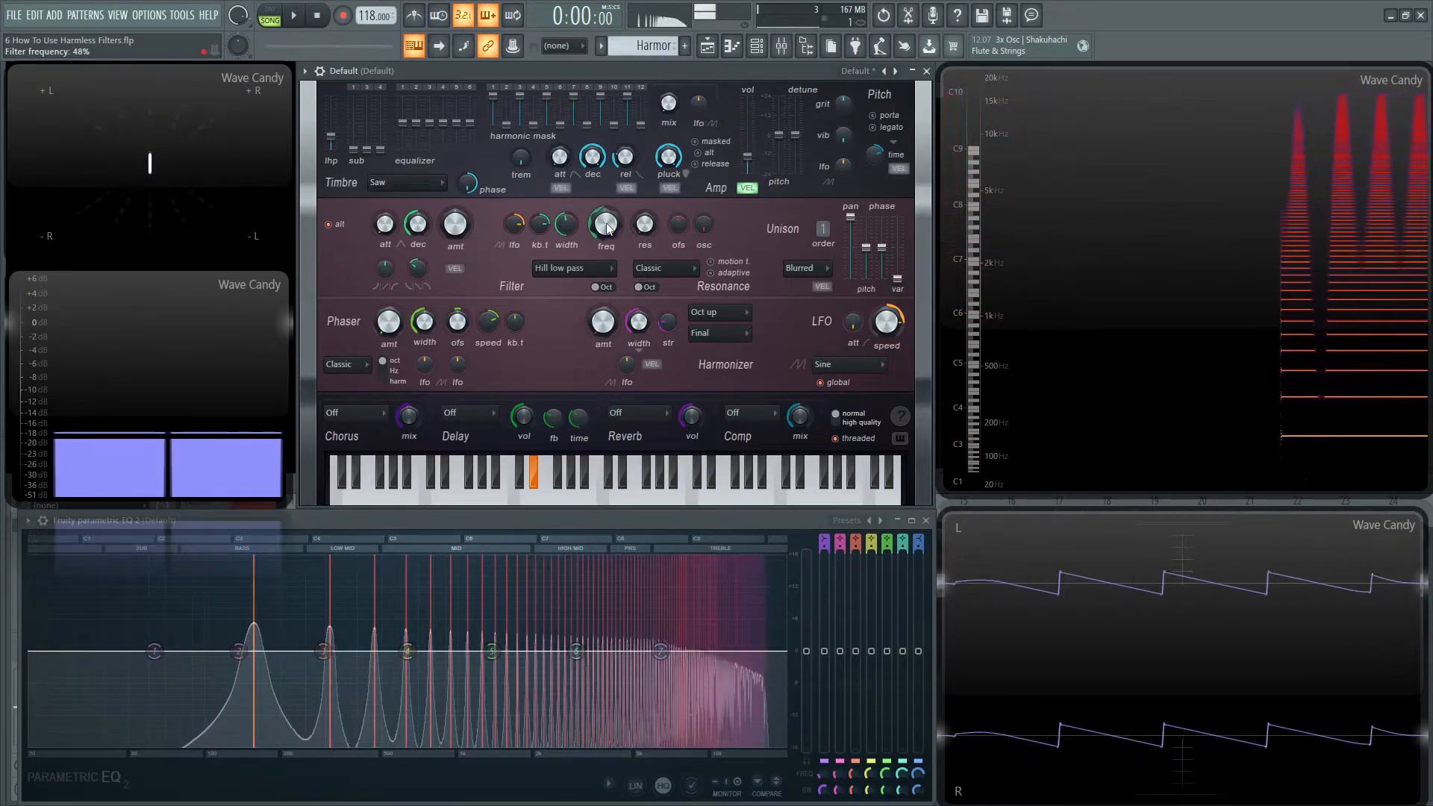
pyautogui.click(571, 268)
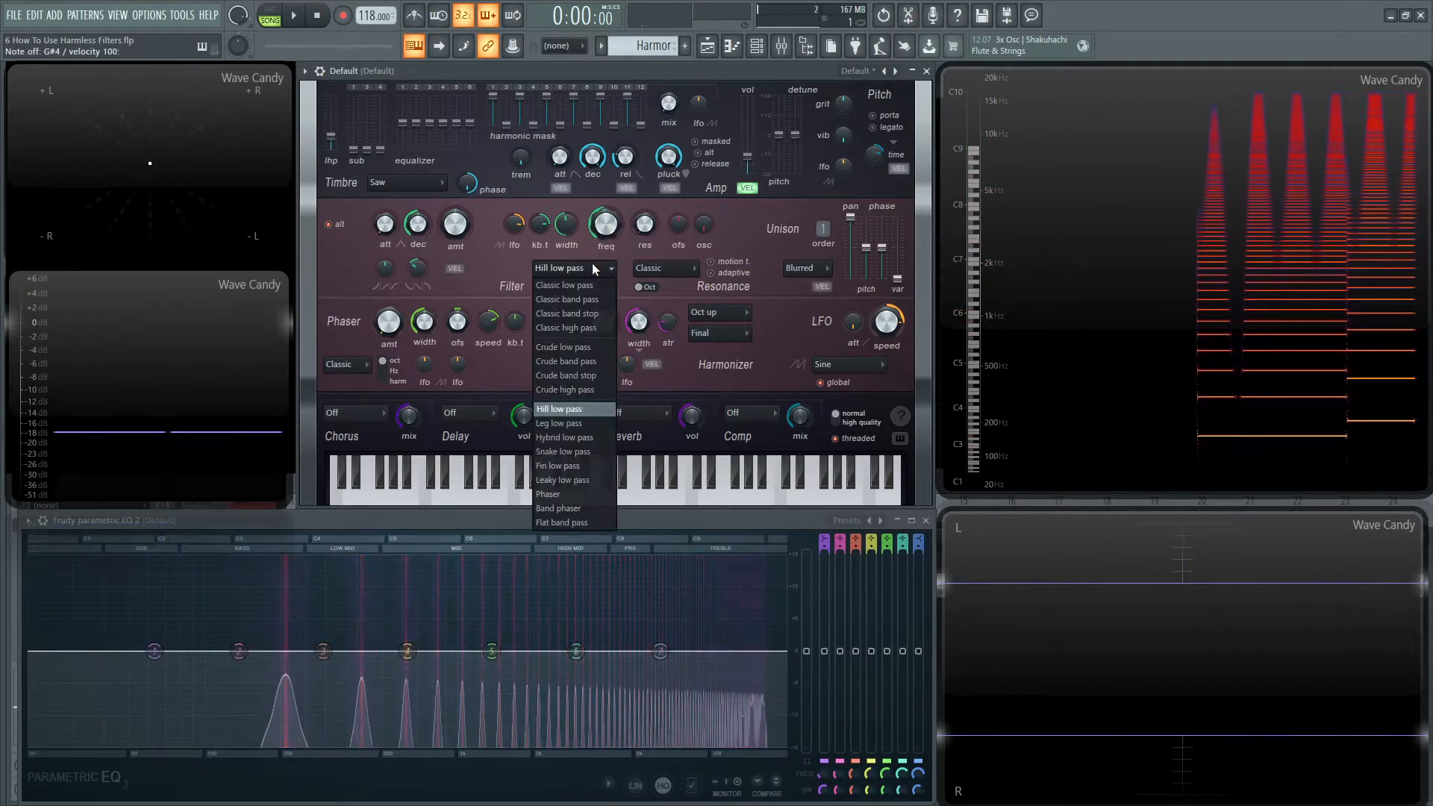
pyautogui.click(559, 423)
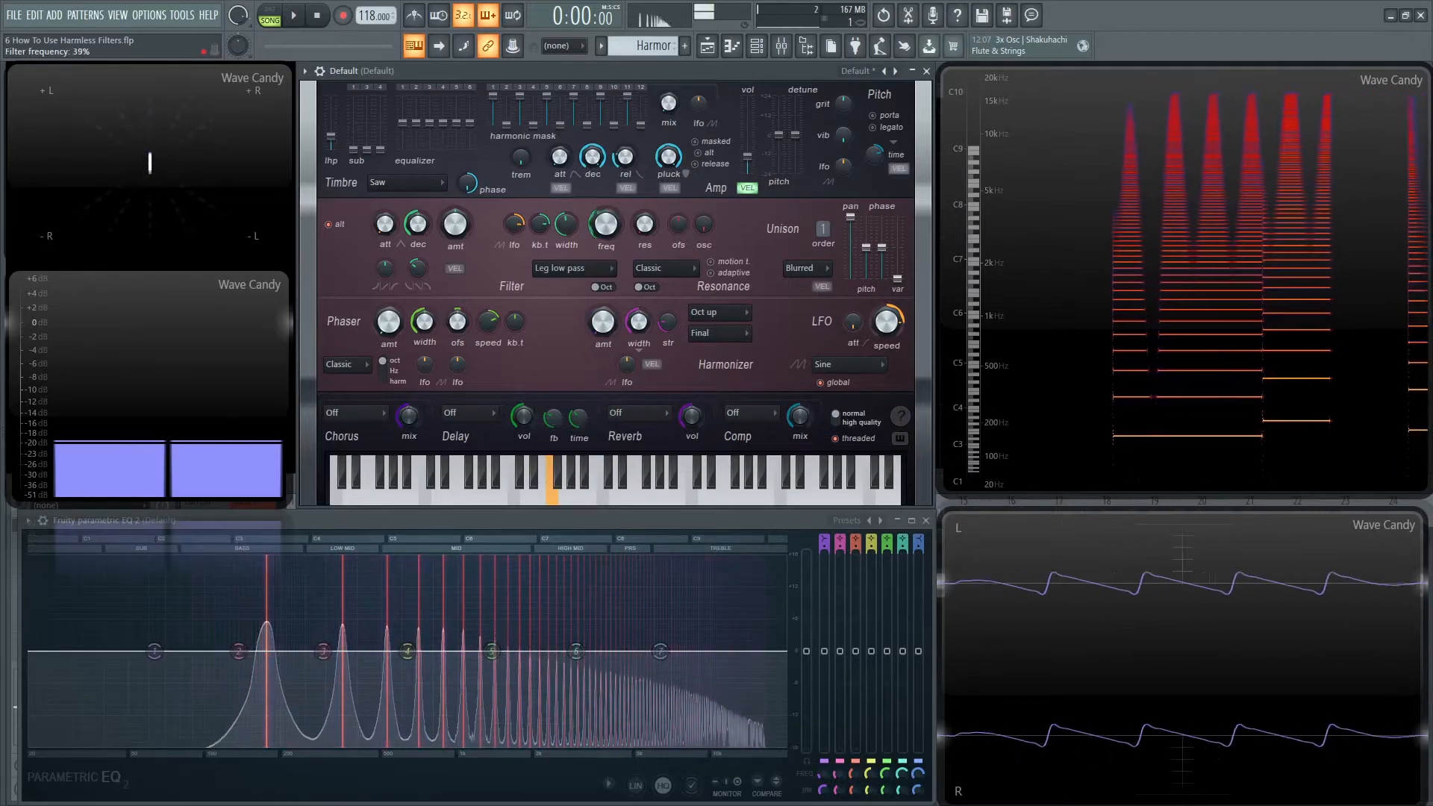
pyautogui.moveTo(606, 225); pyautogui.dragTo(605, 217)
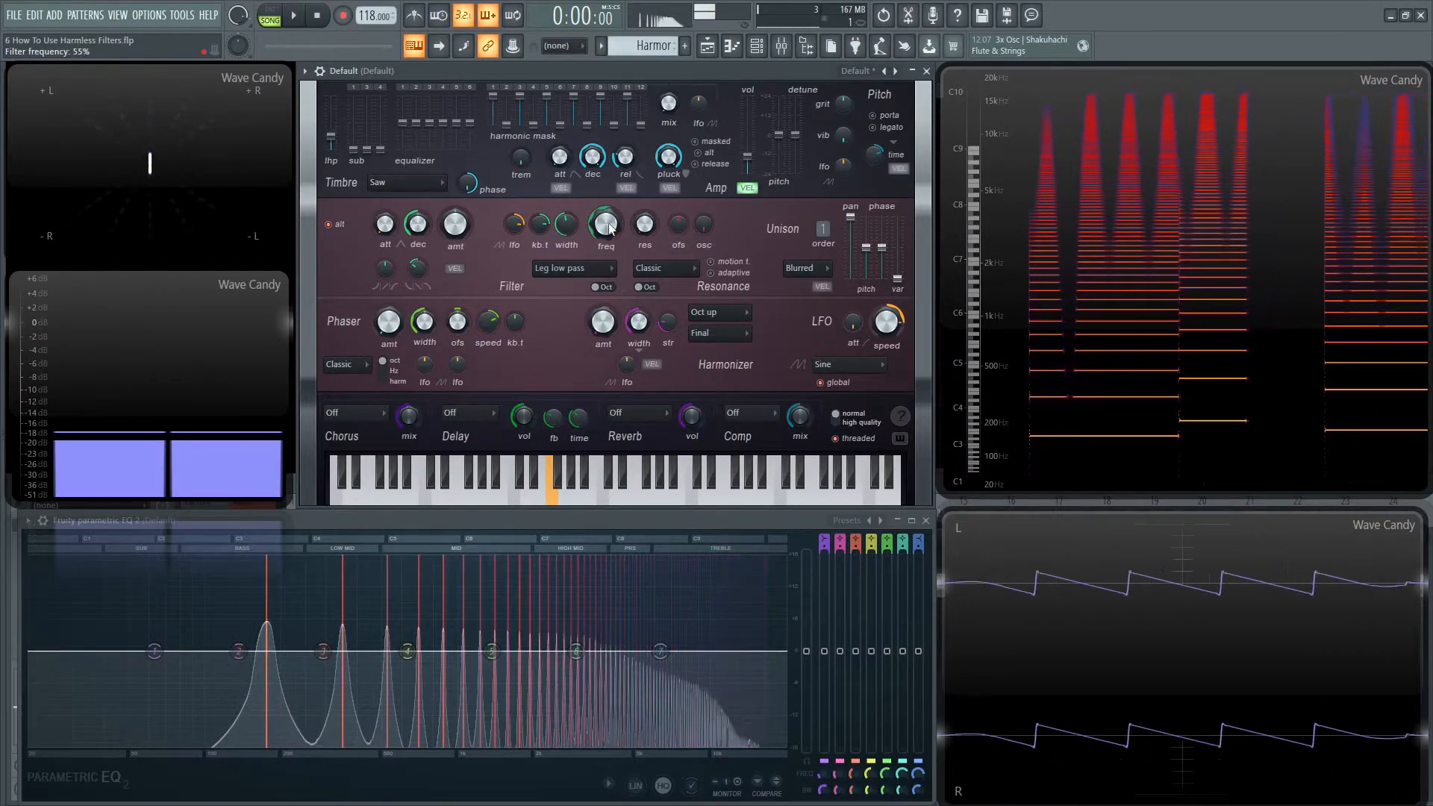
# Step: Switch to Snake low pass, play a note, then move to Fin low pass
pyautogui.click(571, 268)
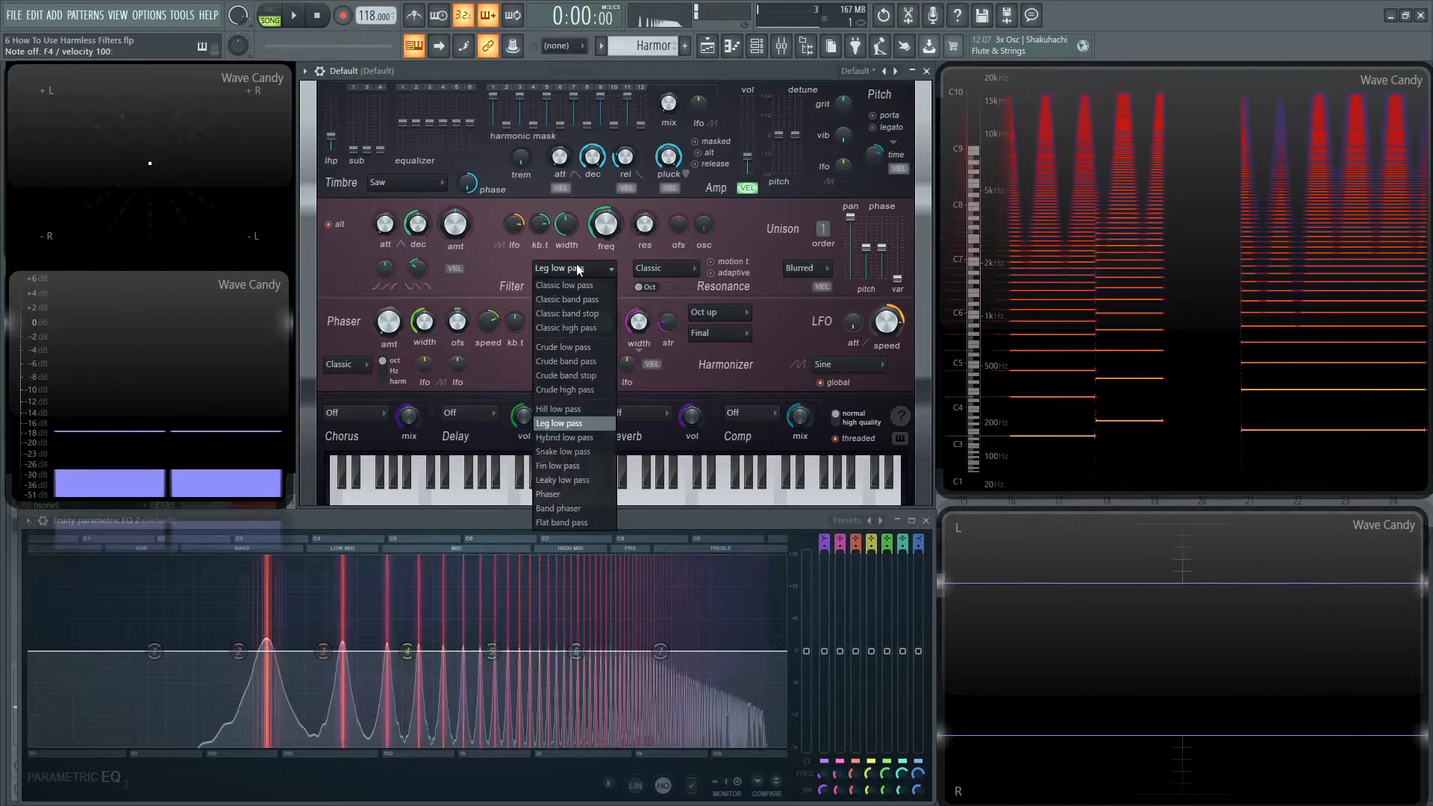
pyautogui.click(562, 451)
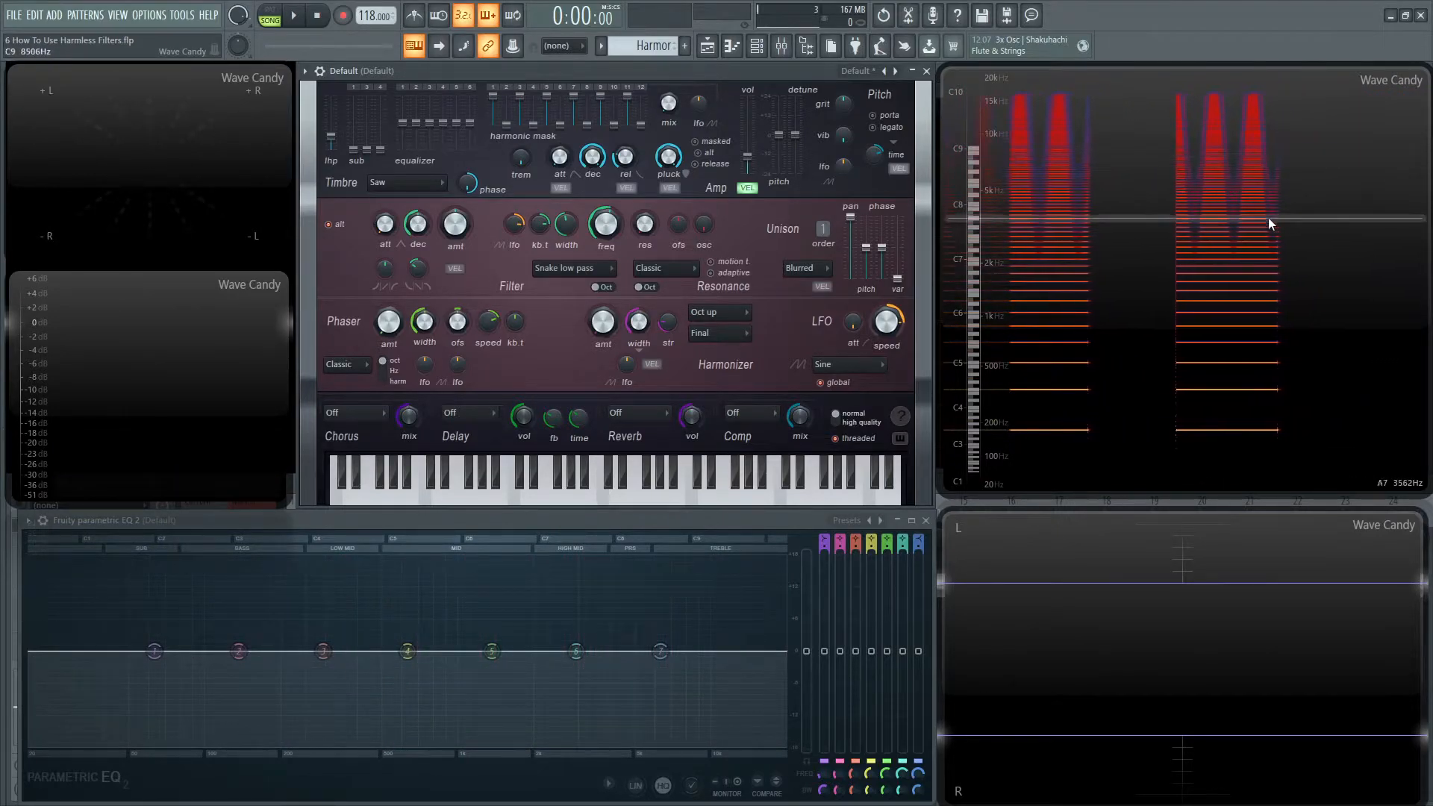
pyautogui.click(549, 476)
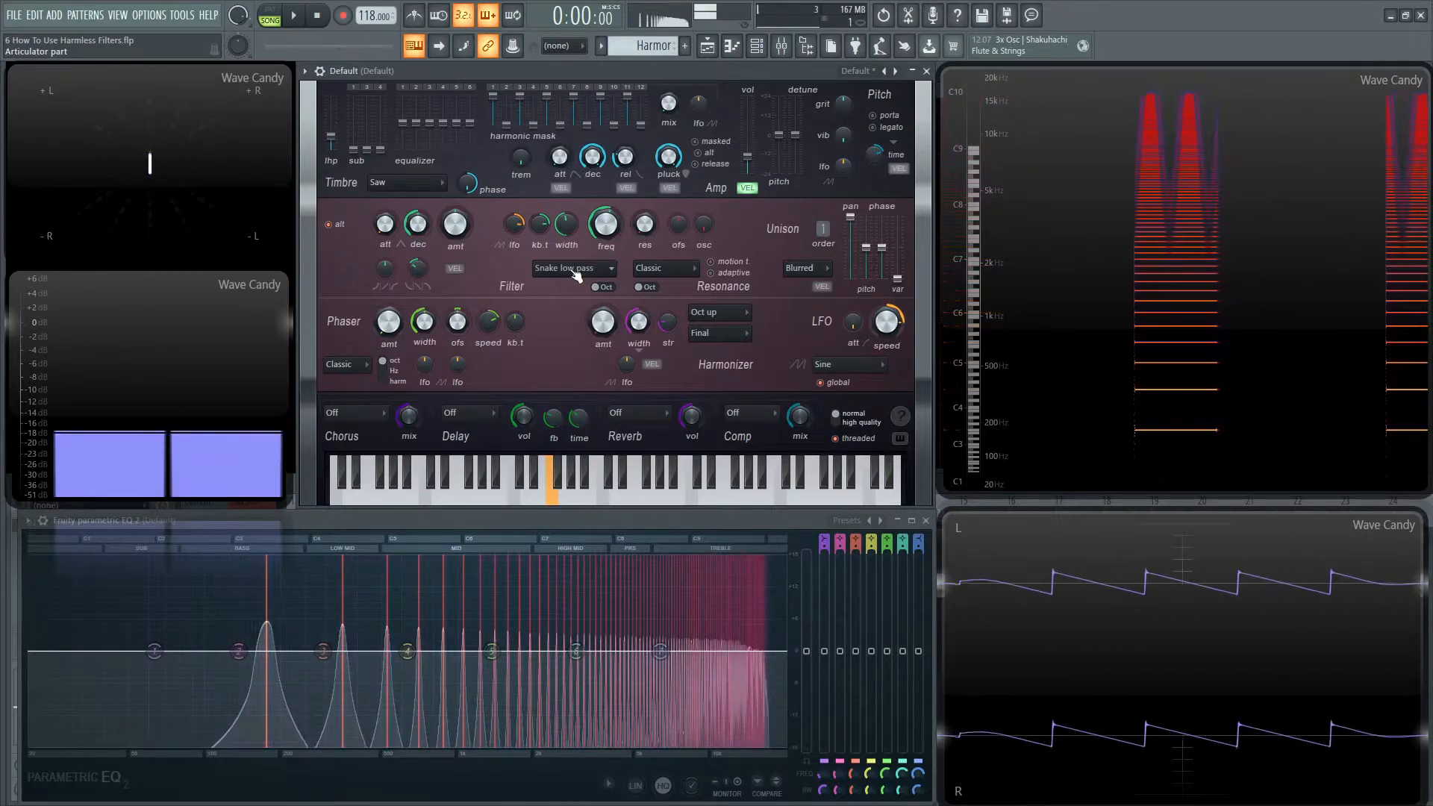
pyautogui.click(571, 268)
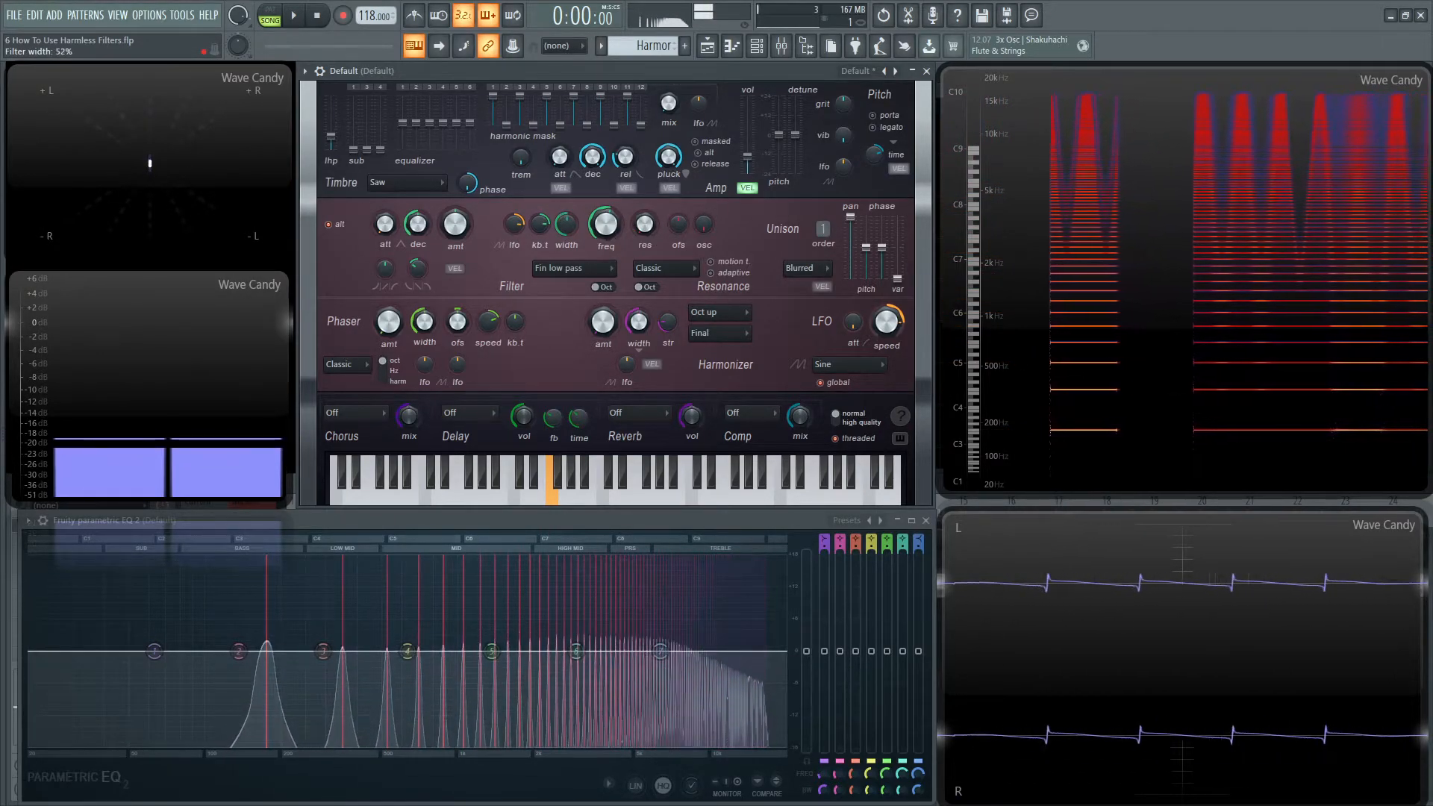
# Step: Select Leaky low pass, play notes, then change the filter to Phaser
pyautogui.click(569, 268)
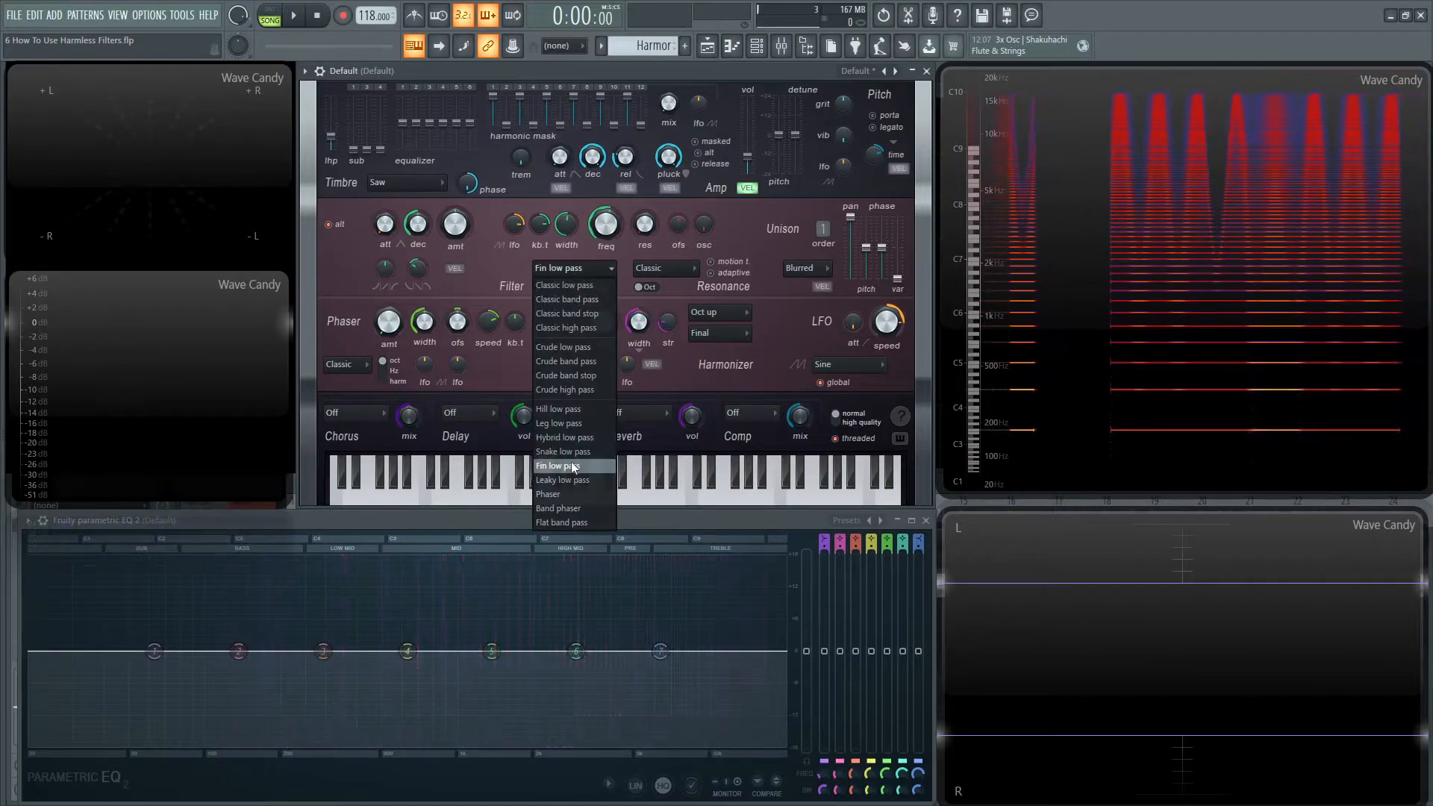
pyautogui.click(562, 479)
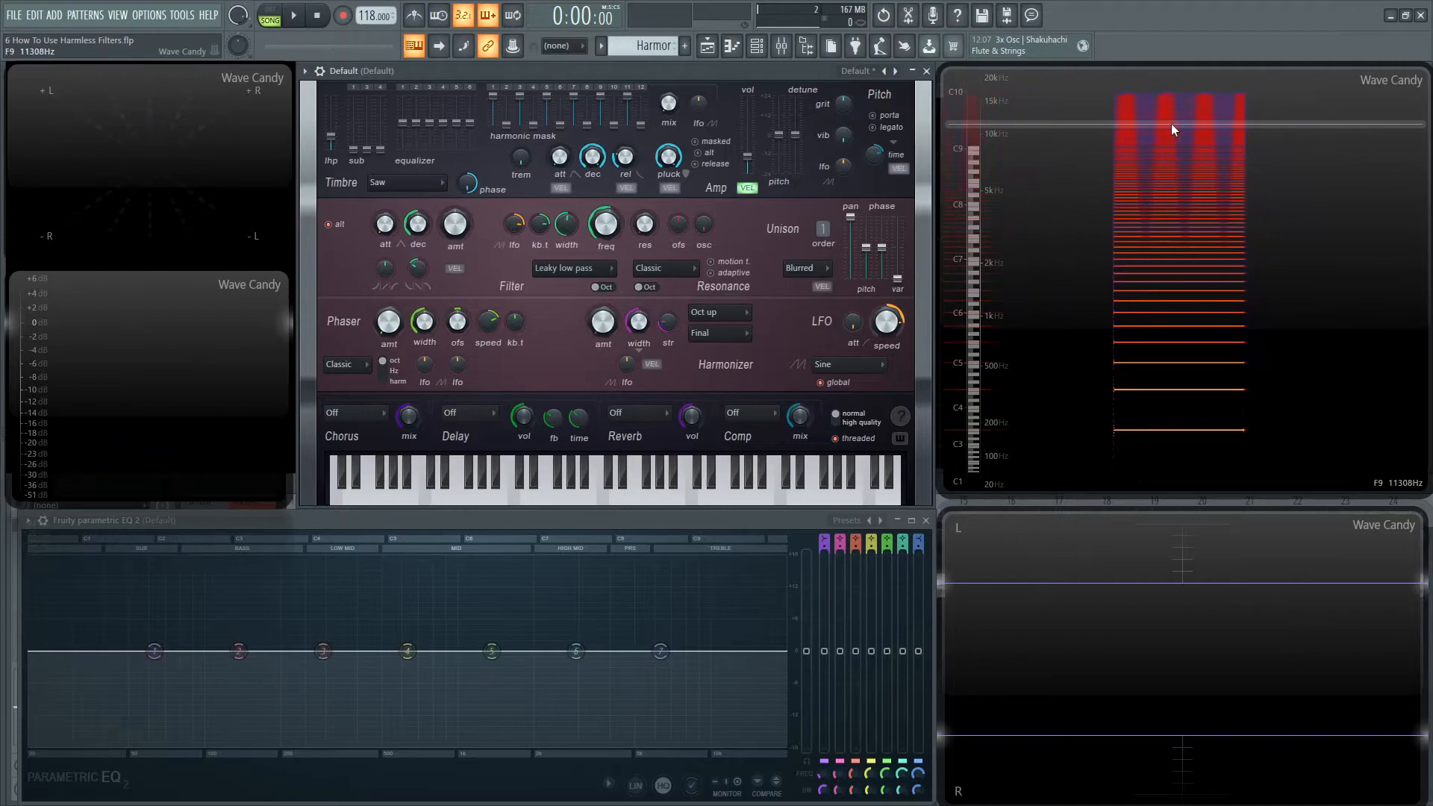
pyautogui.click(461, 476)
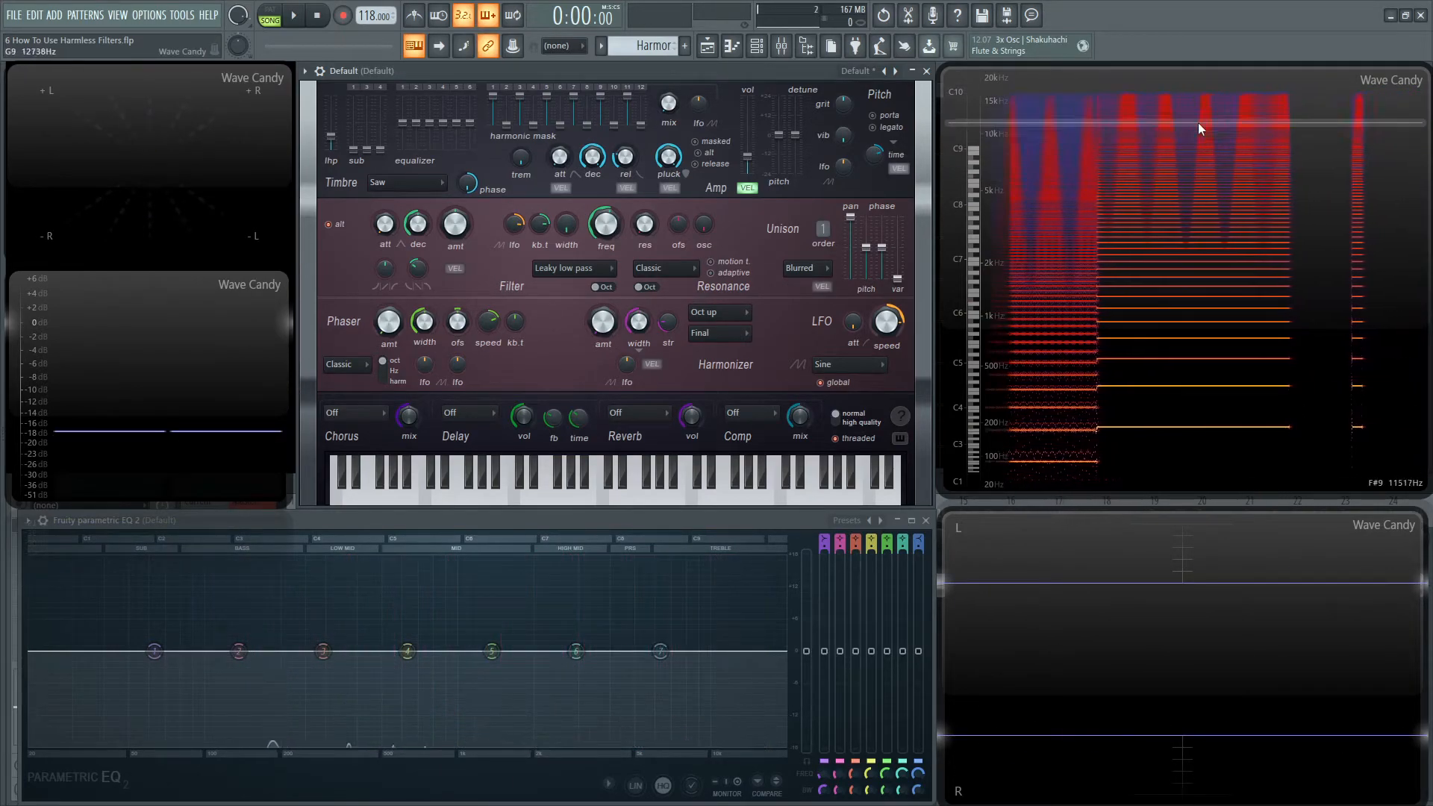
pyautogui.click(548, 476)
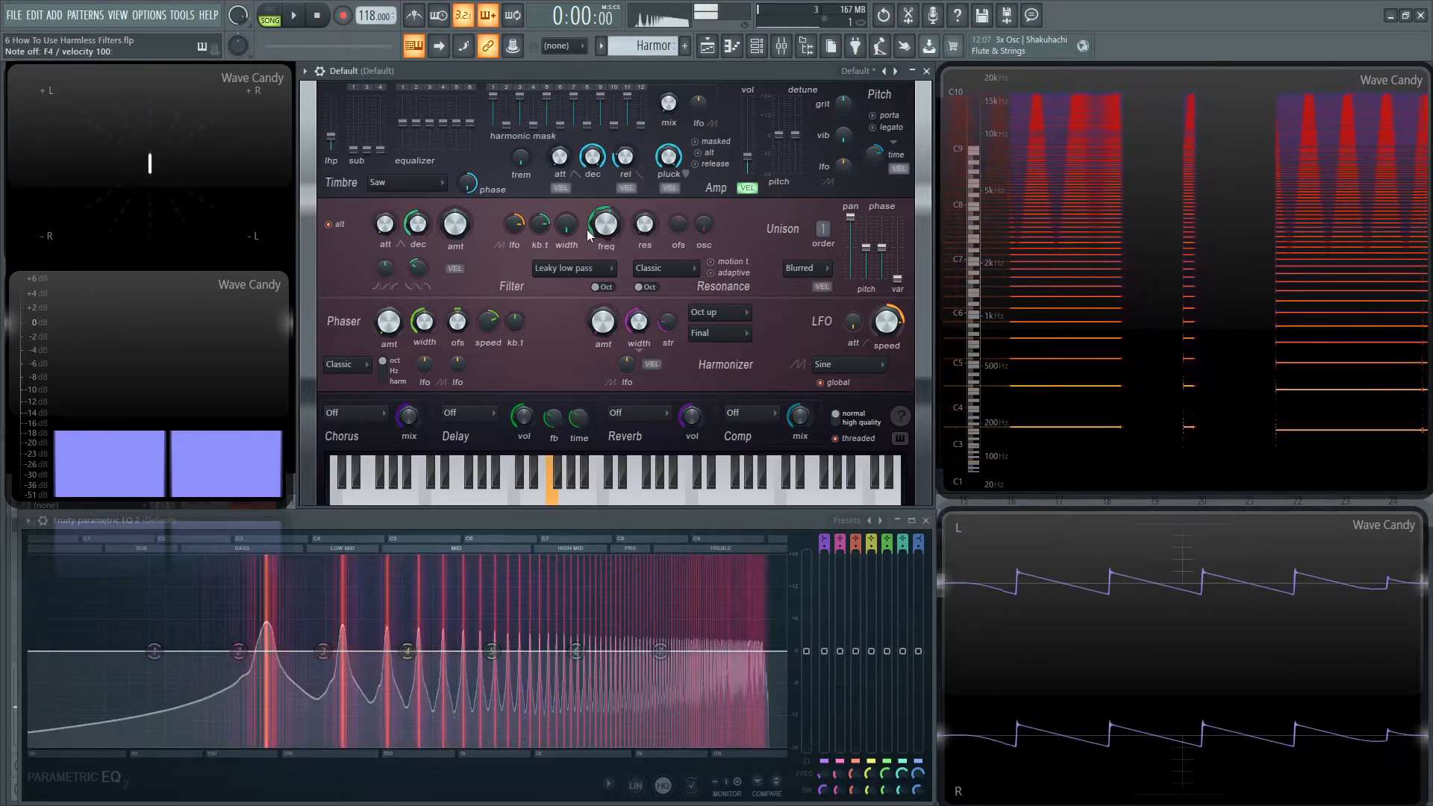
pyautogui.click(567, 268)
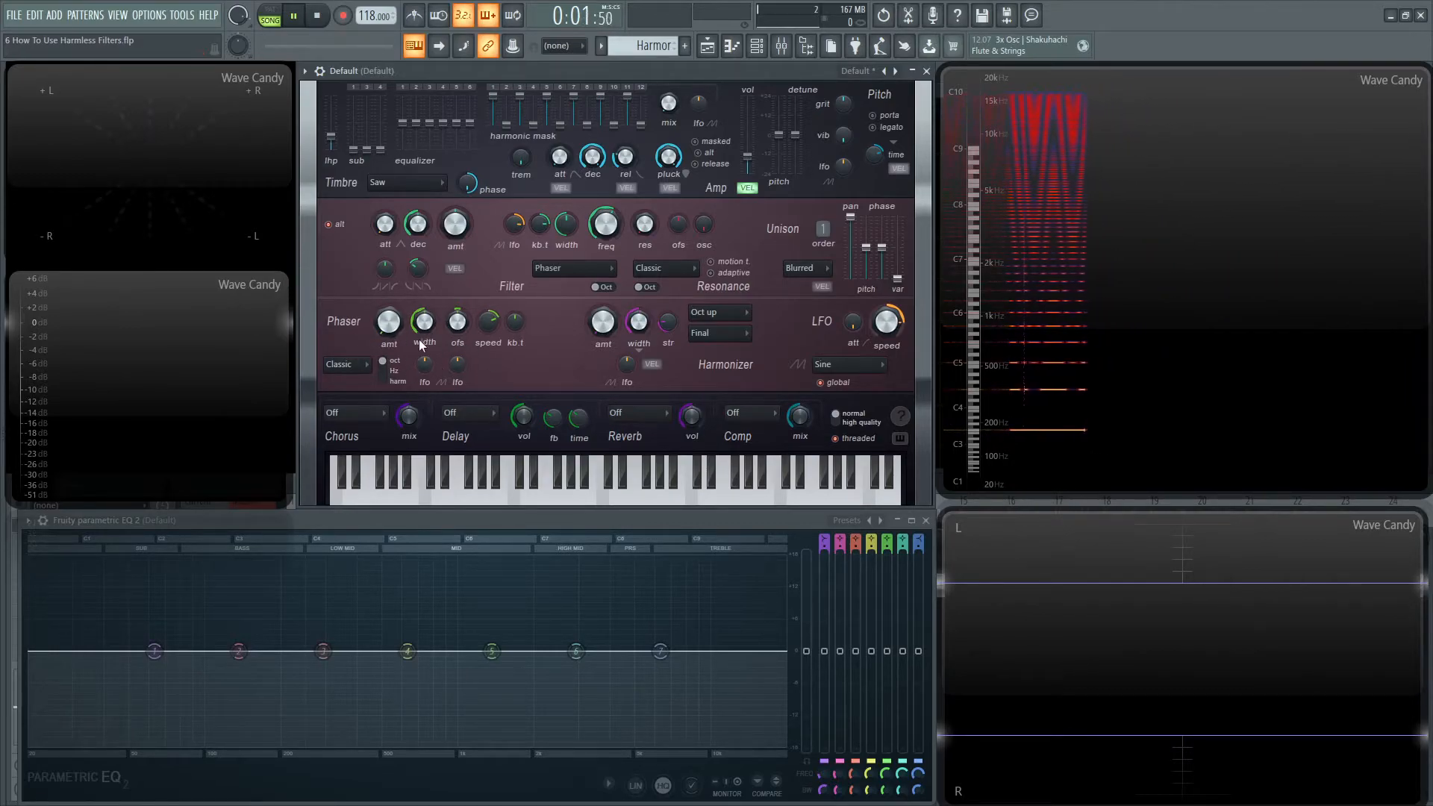
# Step: Toggle the phaser oct/Hz scale, pick Band phaser, and lower the freq
pyautogui.click(383, 361)
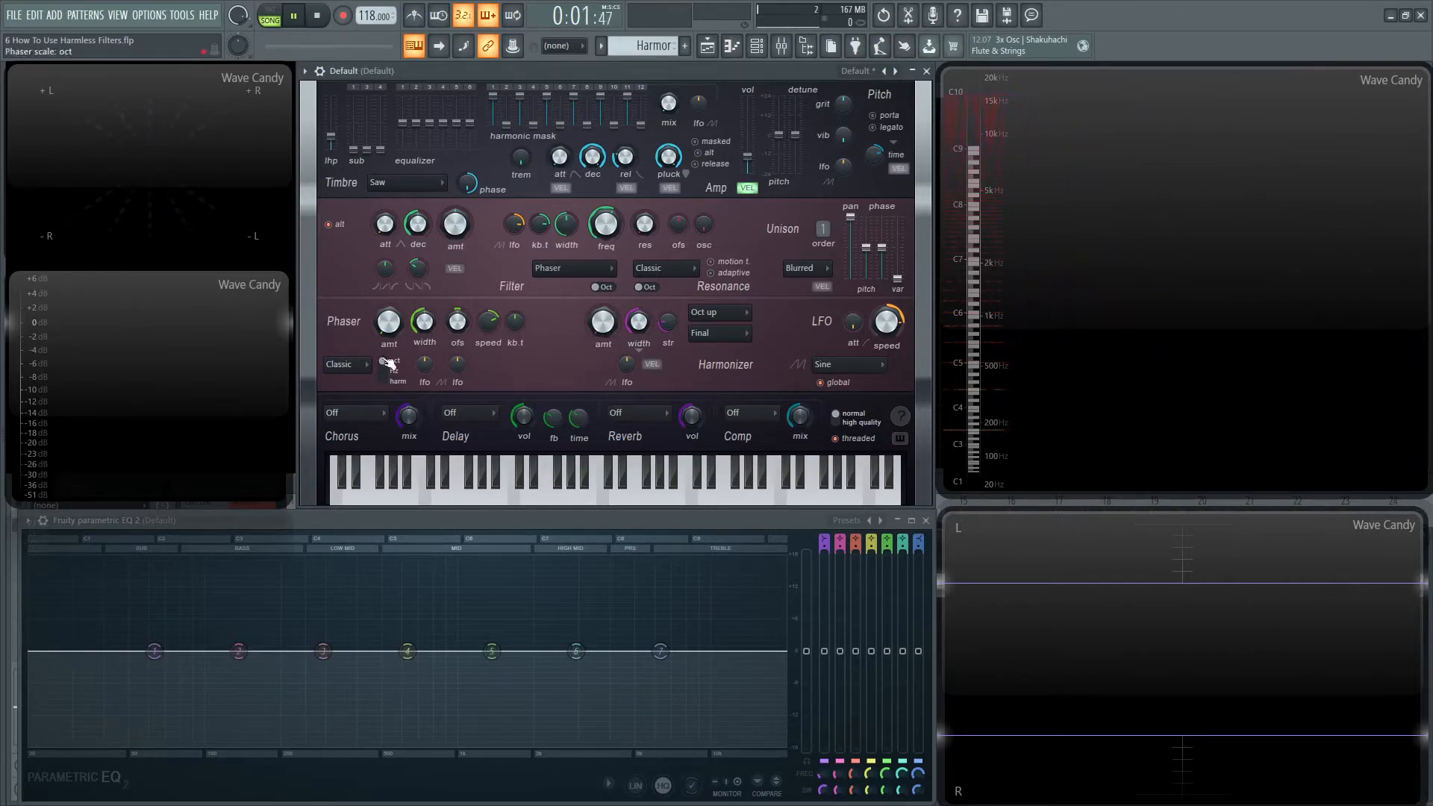
pyautogui.click(346, 364)
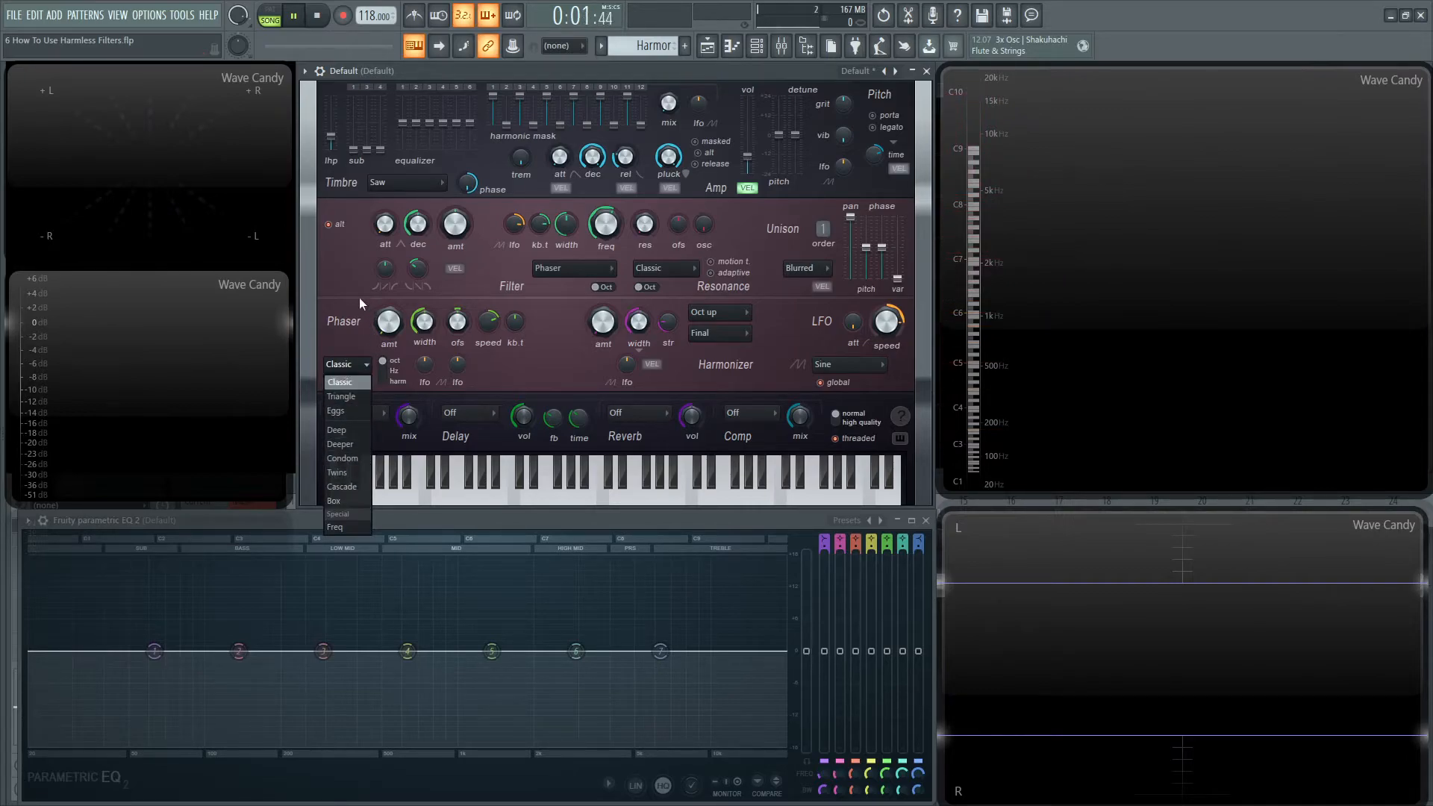
pyautogui.click(571, 268)
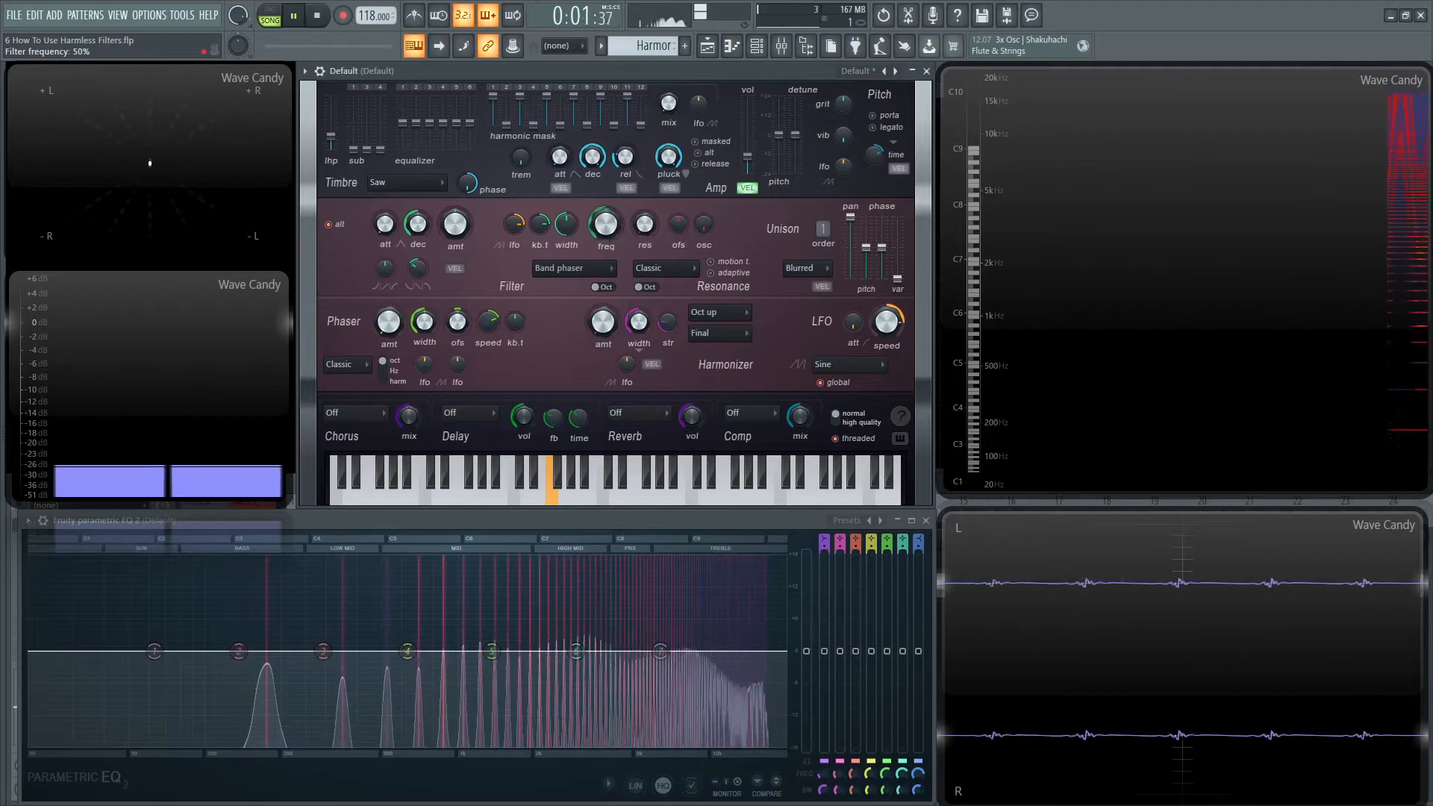
pyautogui.moveTo(606, 224); pyautogui.dragTo(606, 242)
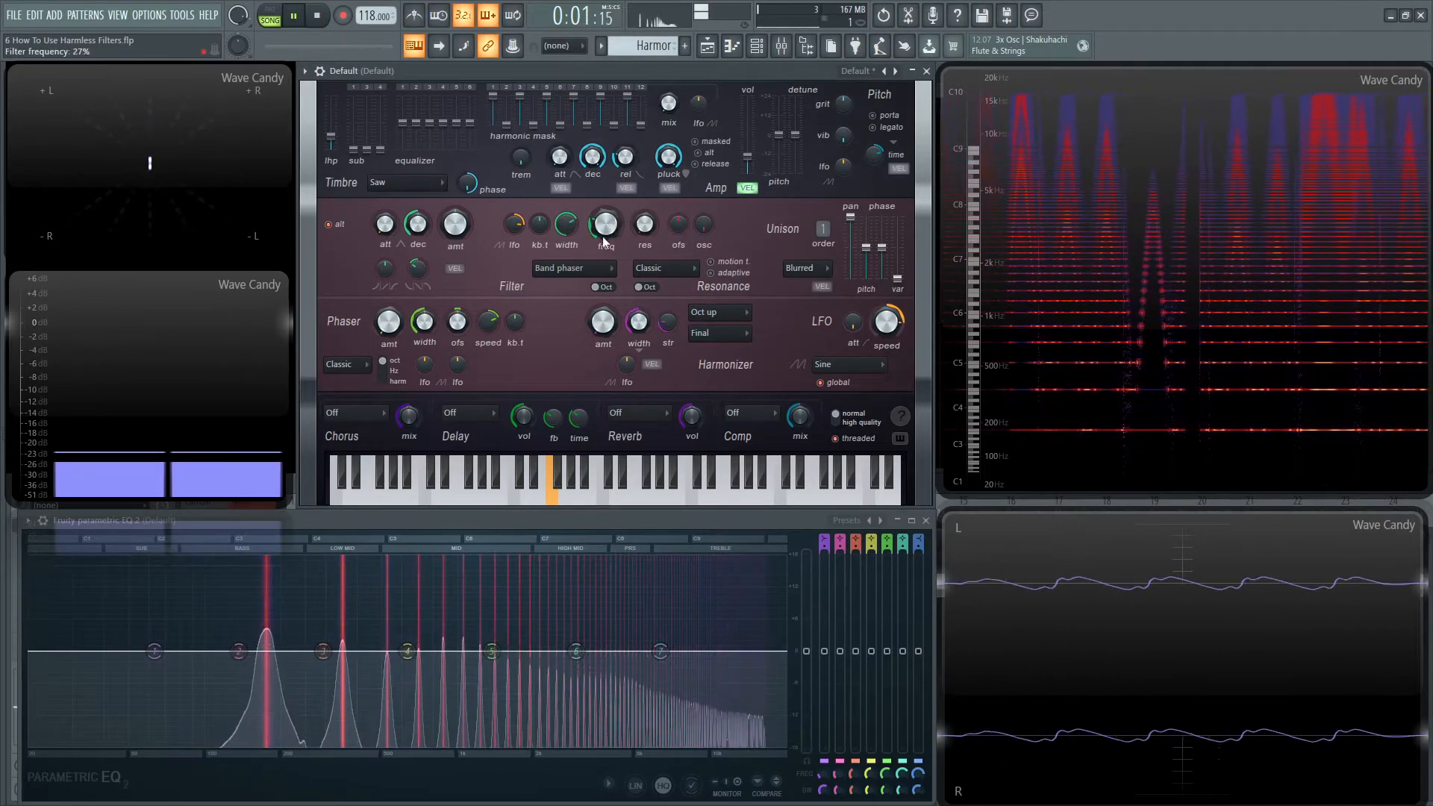
# Step: Choose Flat band pass and sweep the filter frequency
pyautogui.click(573, 268)
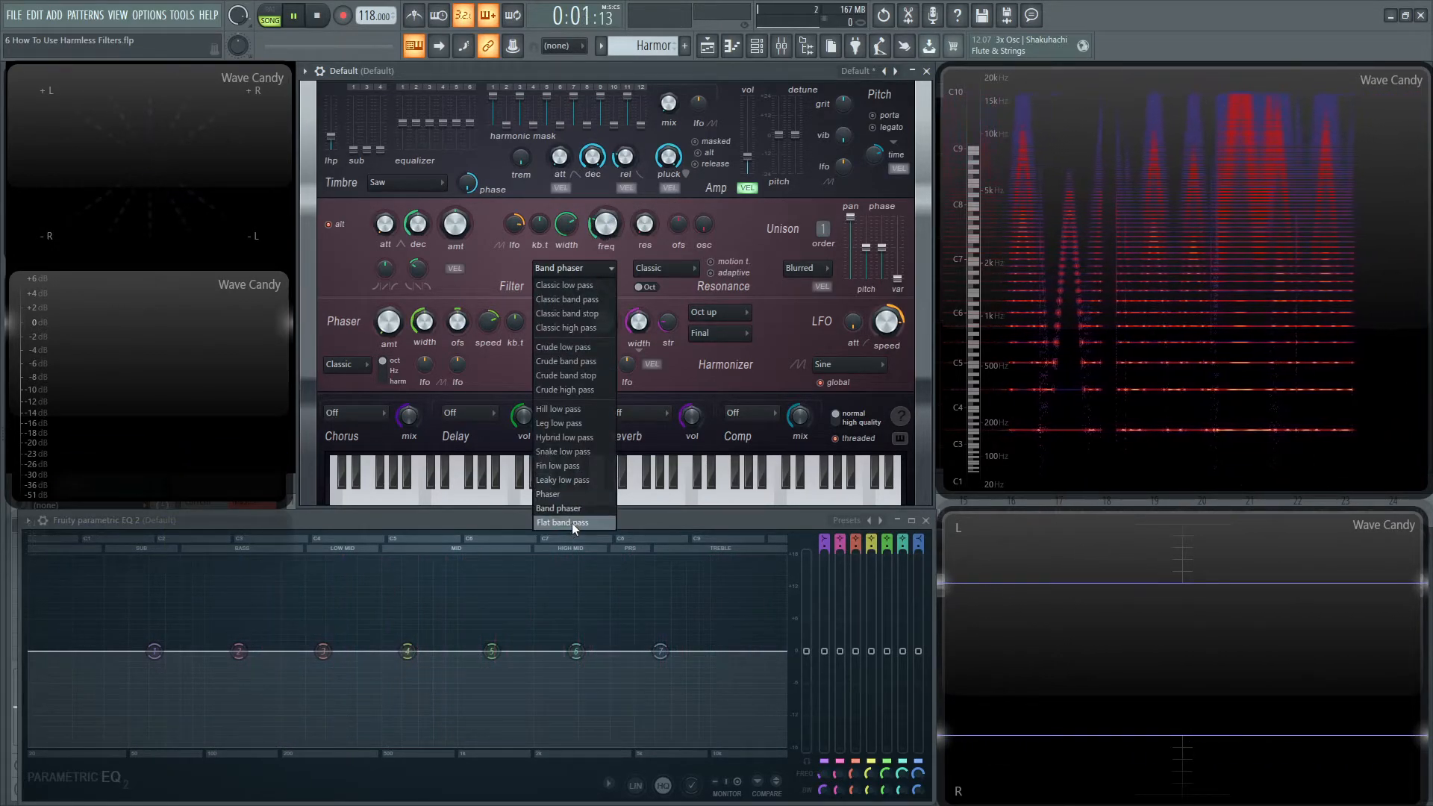
pyautogui.click(564, 522)
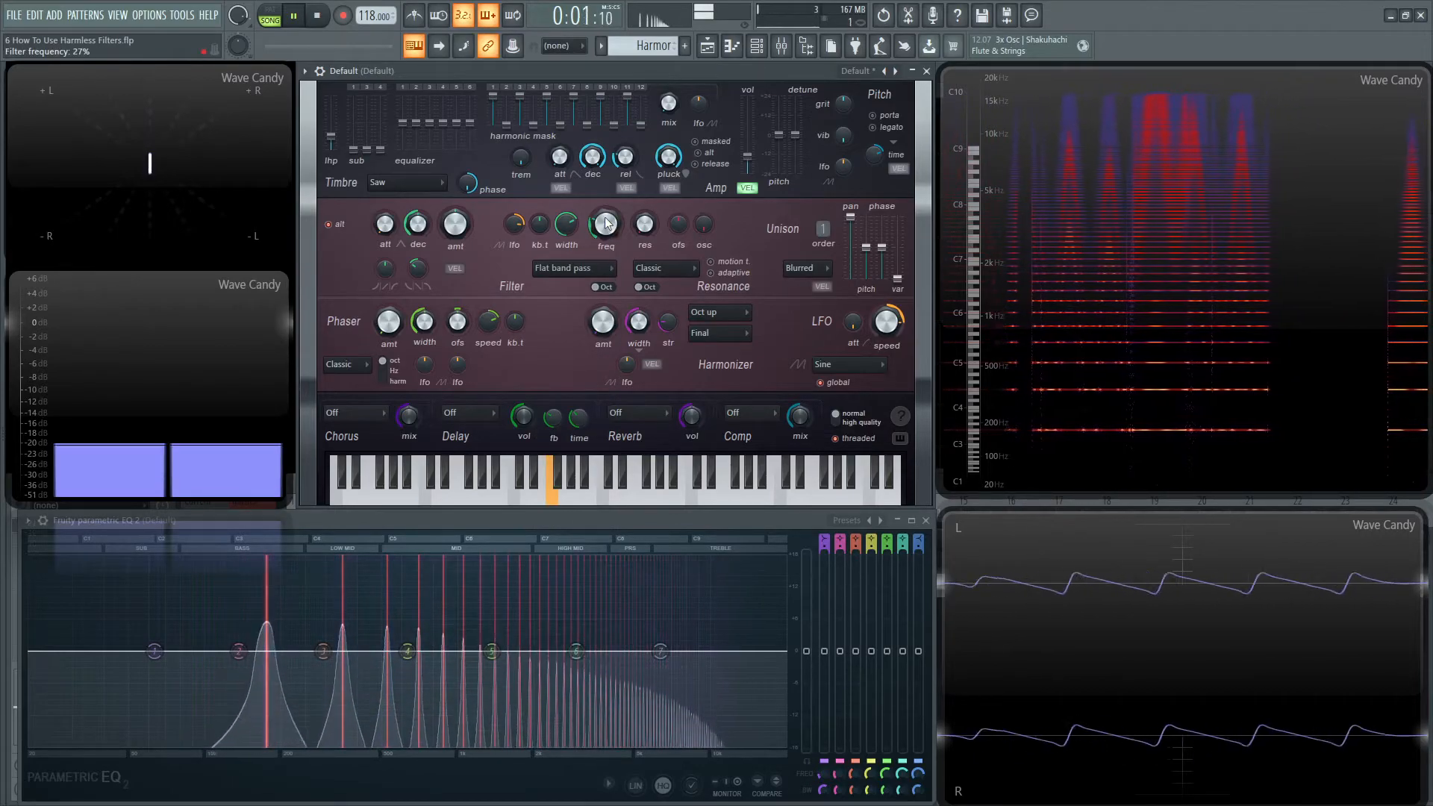
pyautogui.moveTo(606, 222); pyautogui.dragTo(606, 213)
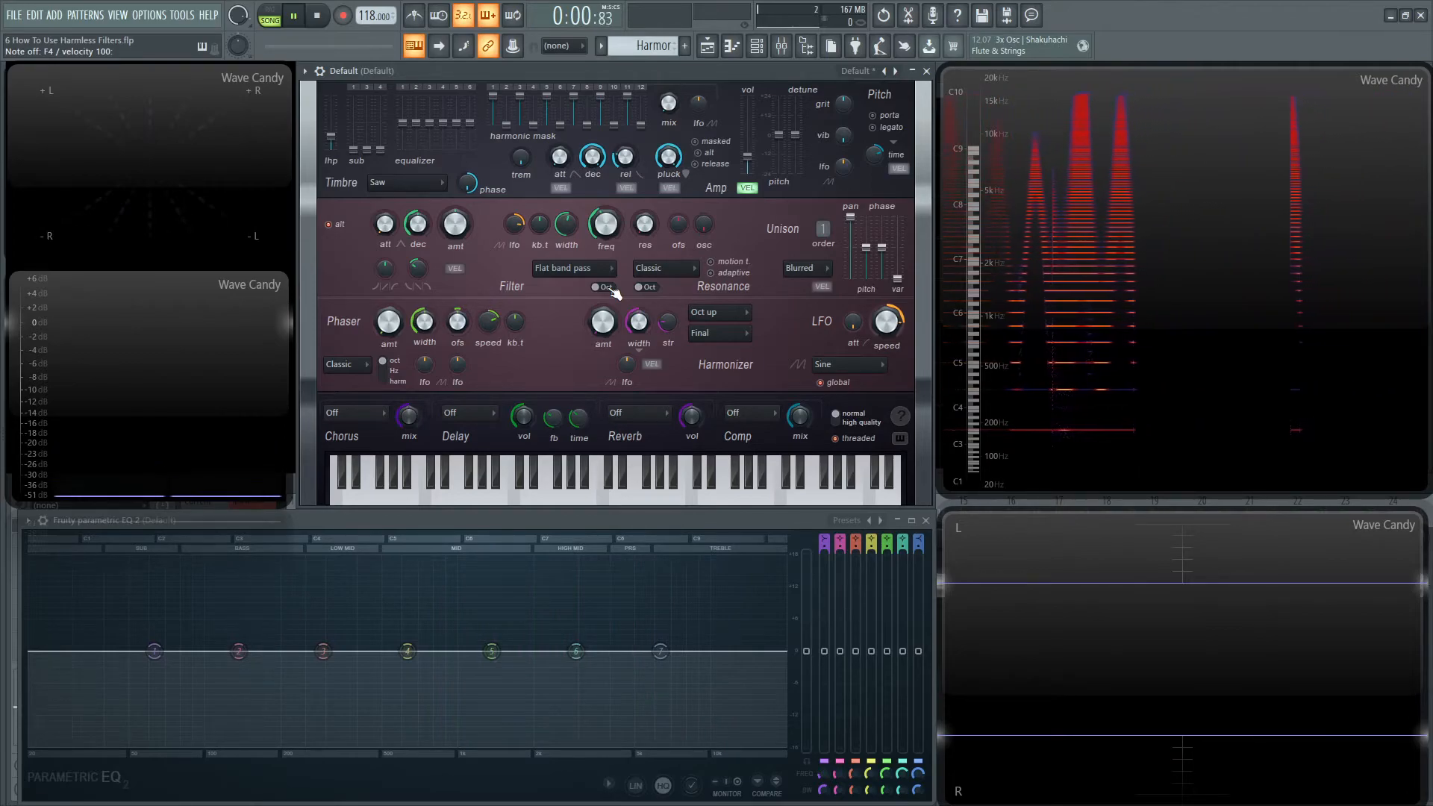
# Step: Try Hill low pass, flip scale to Hz, pick Crude high pass, return to Oct
pyautogui.click(571, 268)
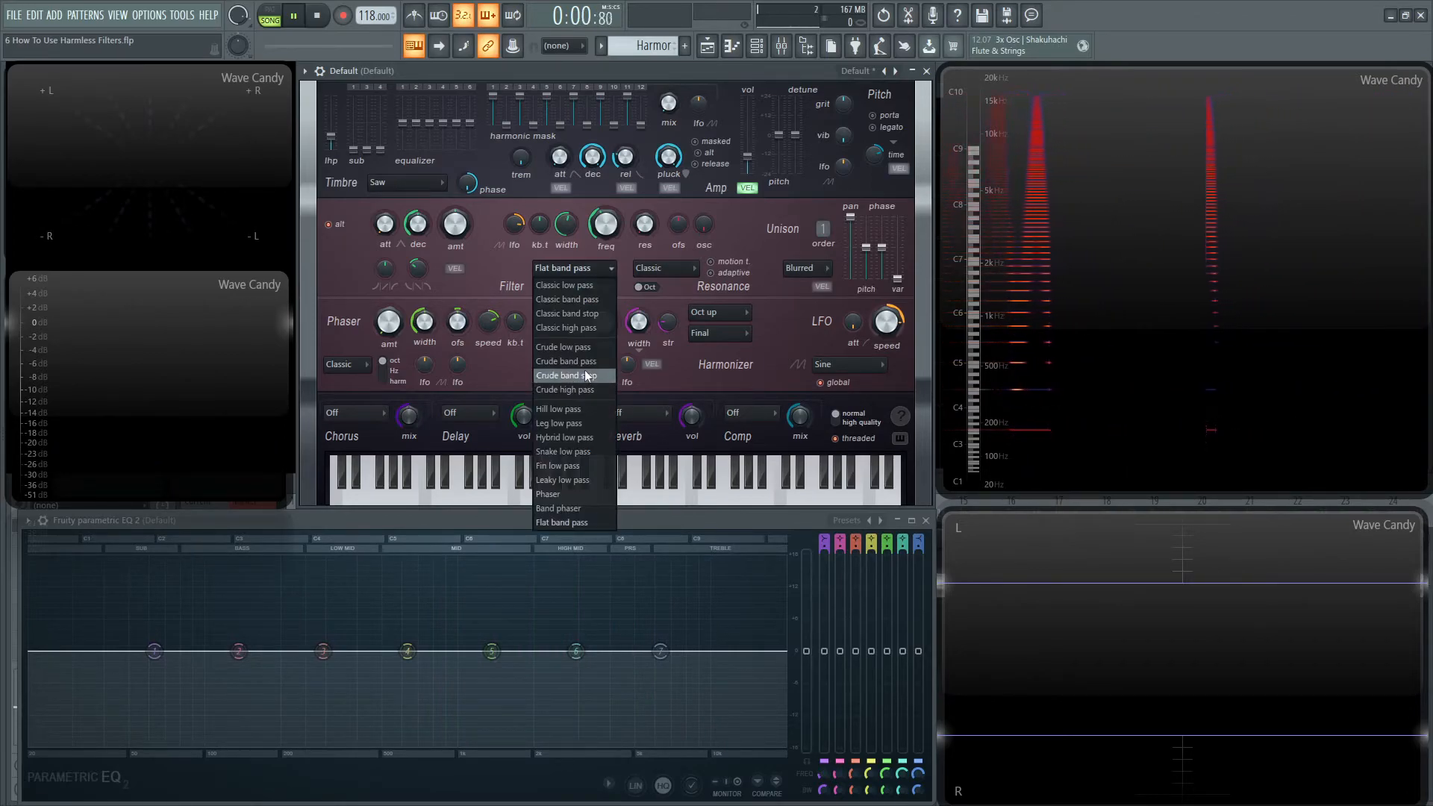
pyautogui.click(559, 408)
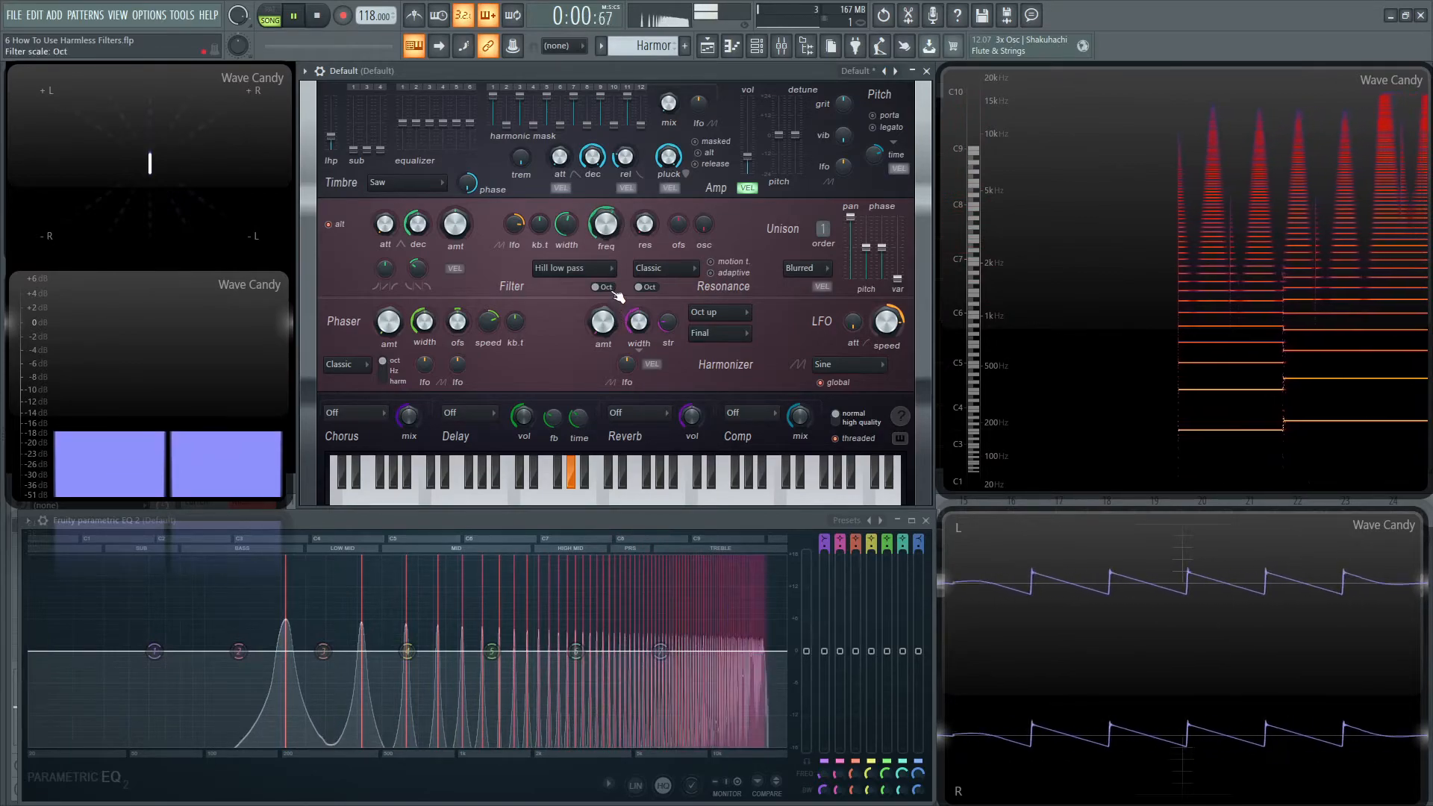
pyautogui.click(599, 287)
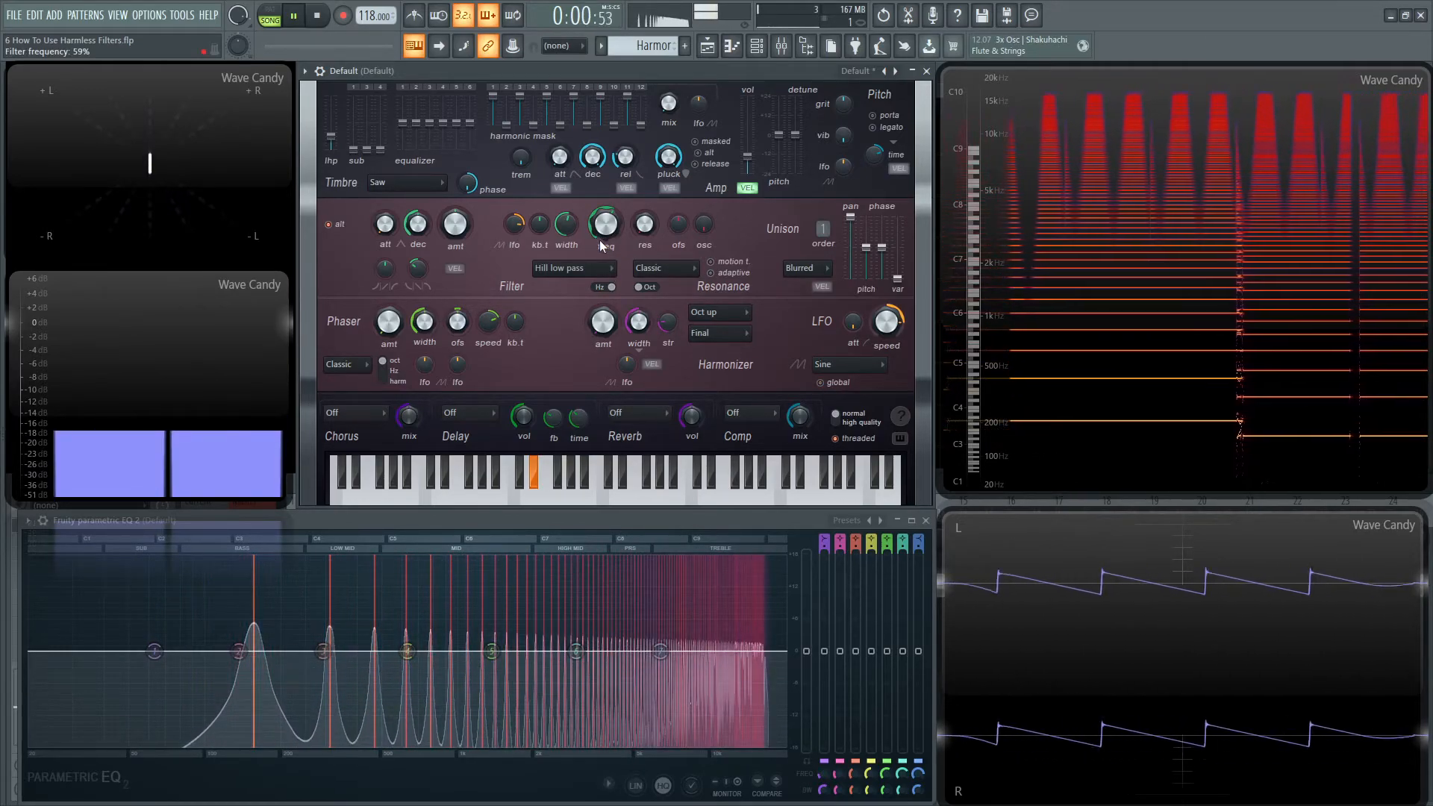
pyautogui.click(574, 268)
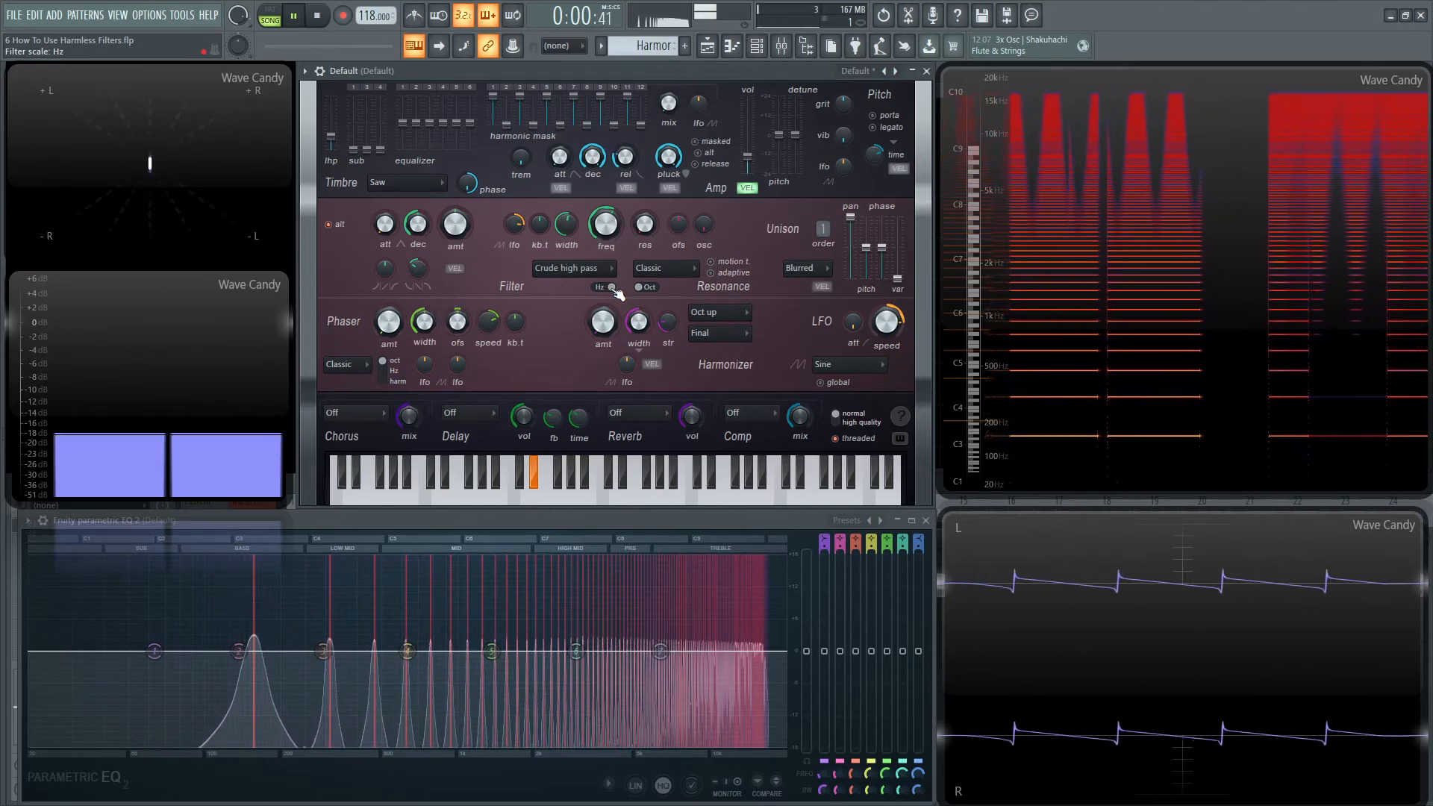
pyautogui.click(595, 286)
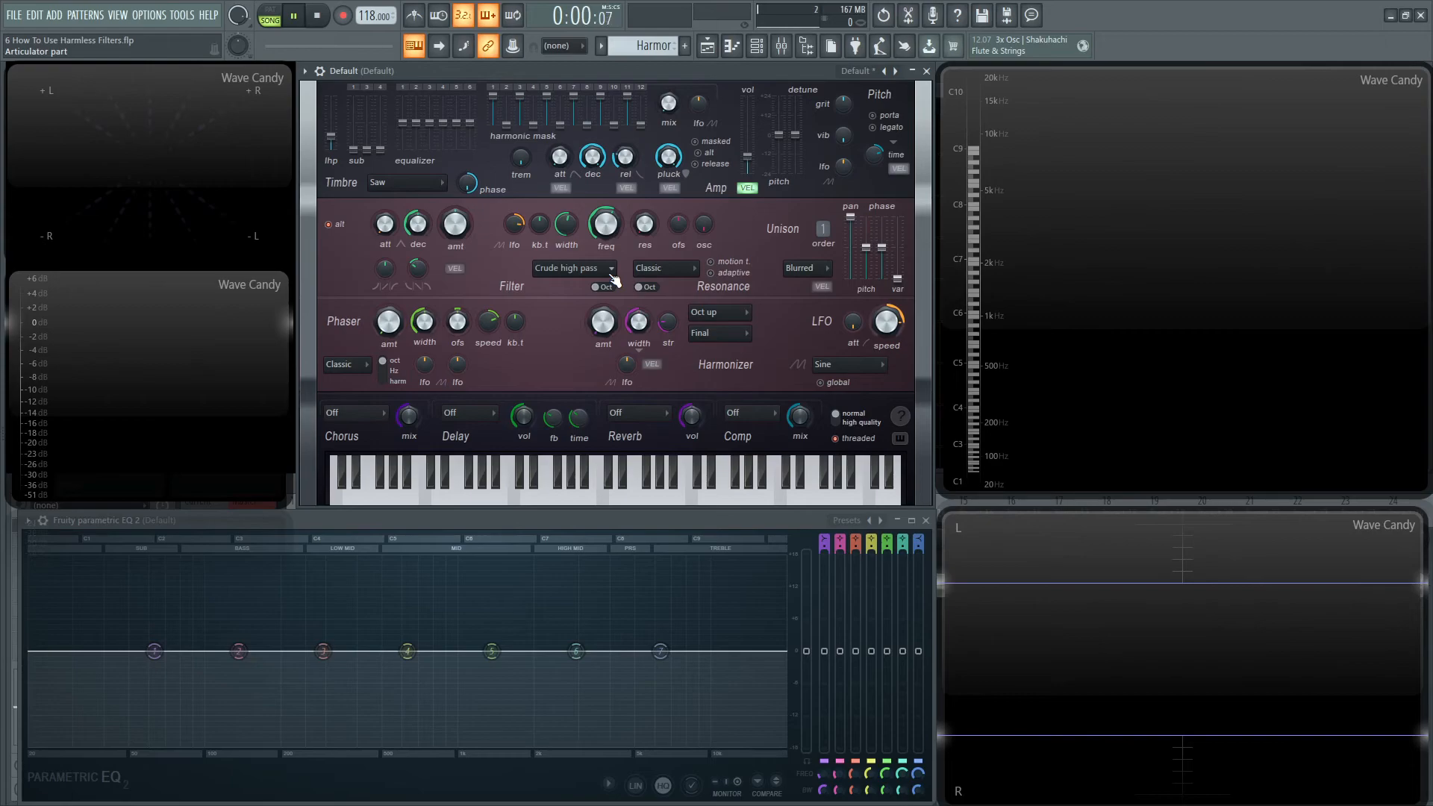
pyautogui.click(317, 15)
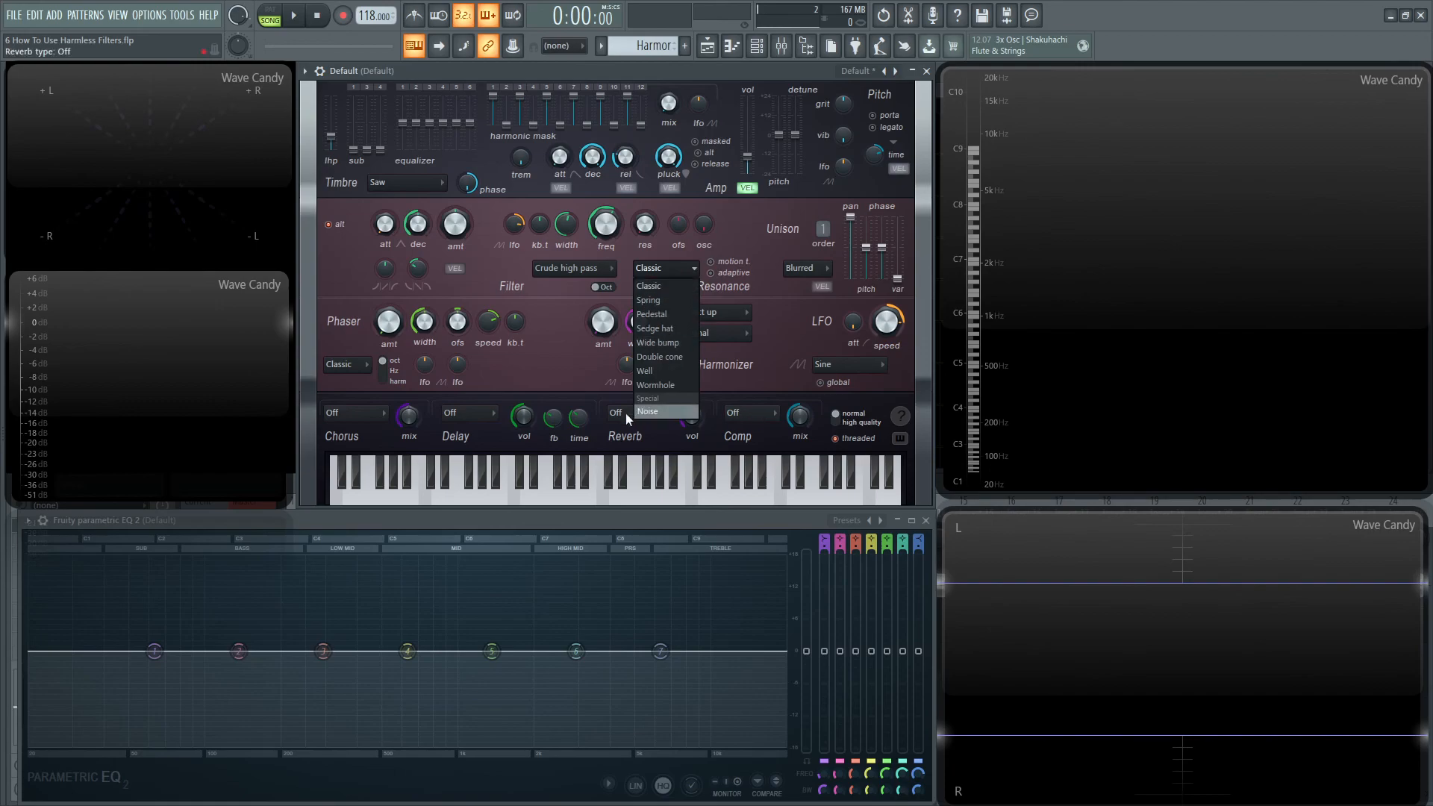
pyautogui.click(649, 285)
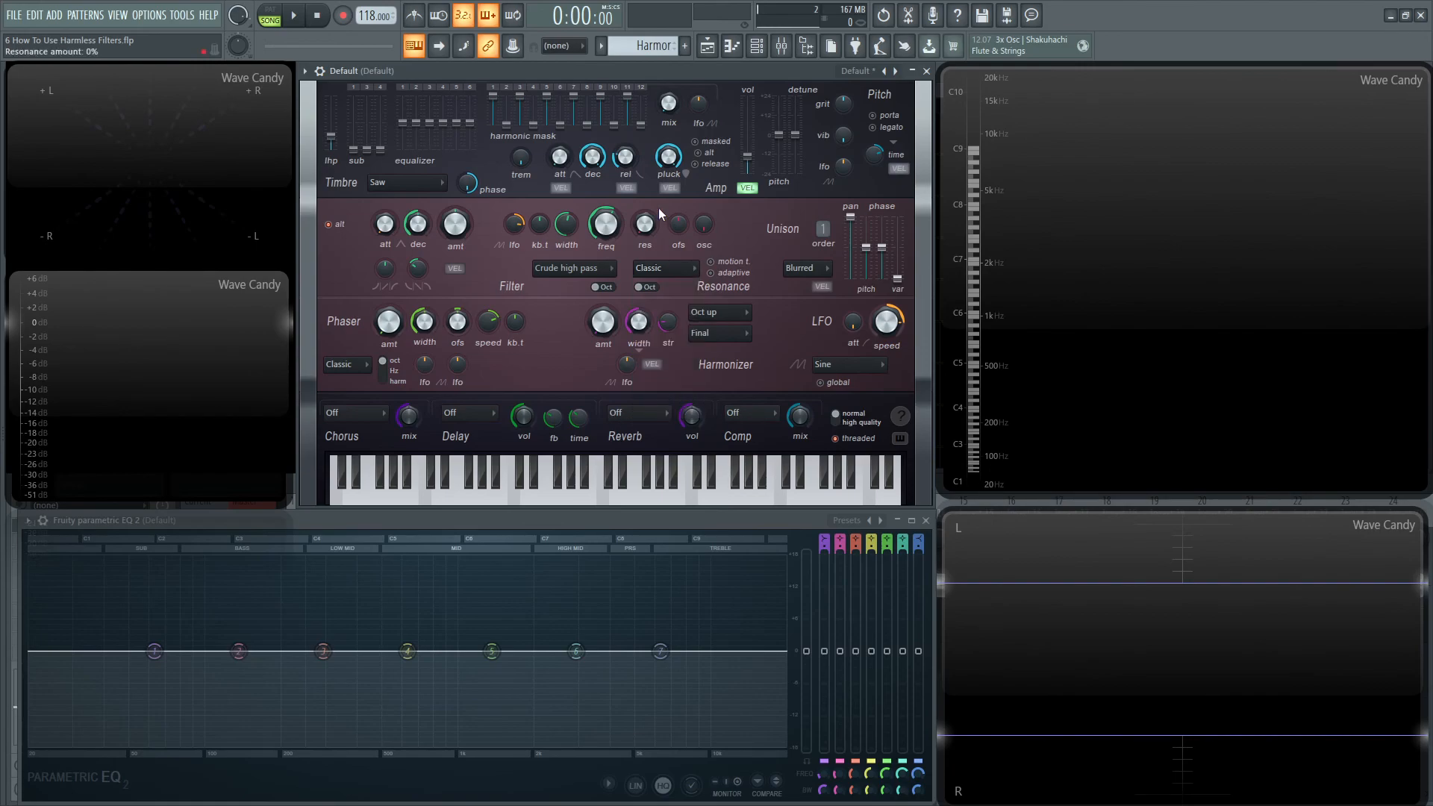